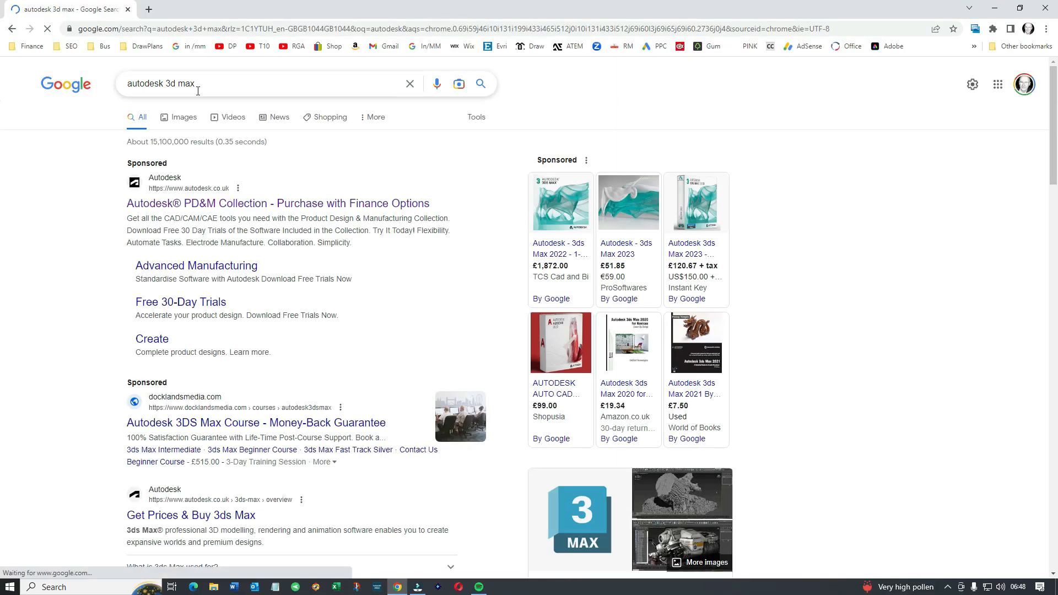
Follow the Autodesk ad to the home page and open the full products listing
click(277, 204)
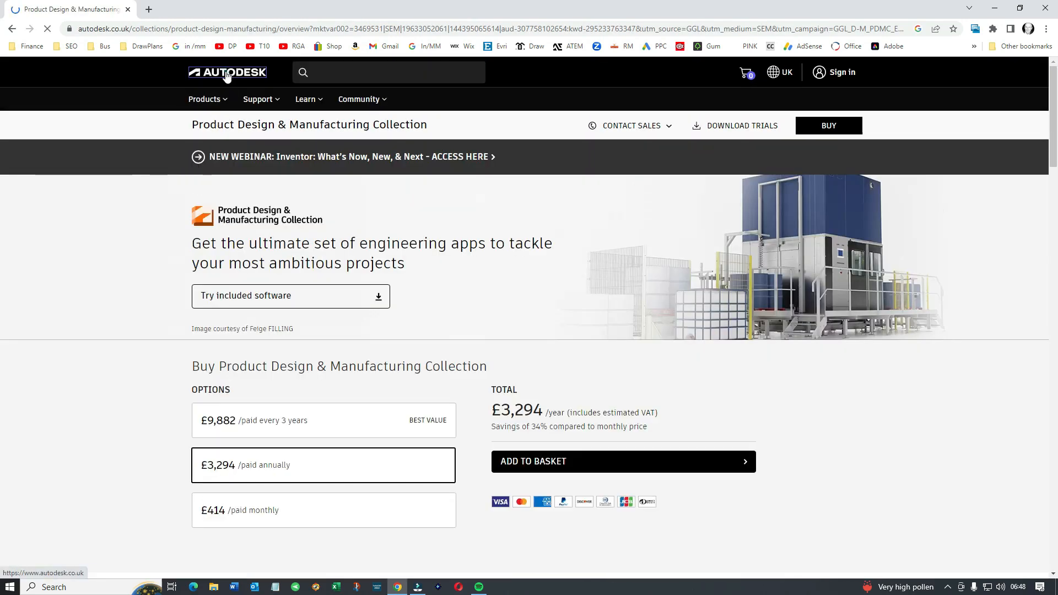
click(228, 72)
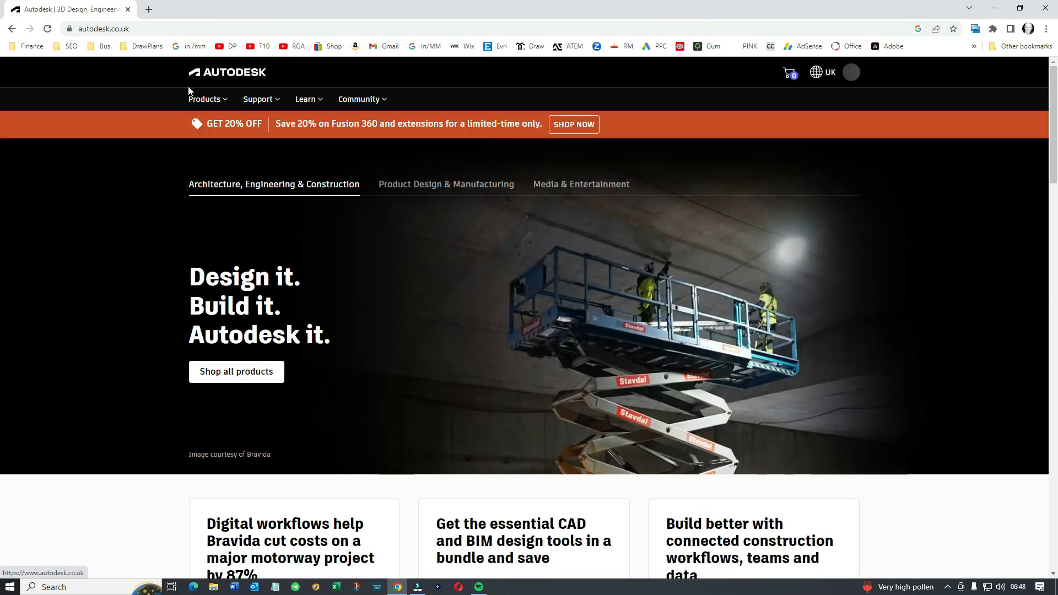
click(579, 184)
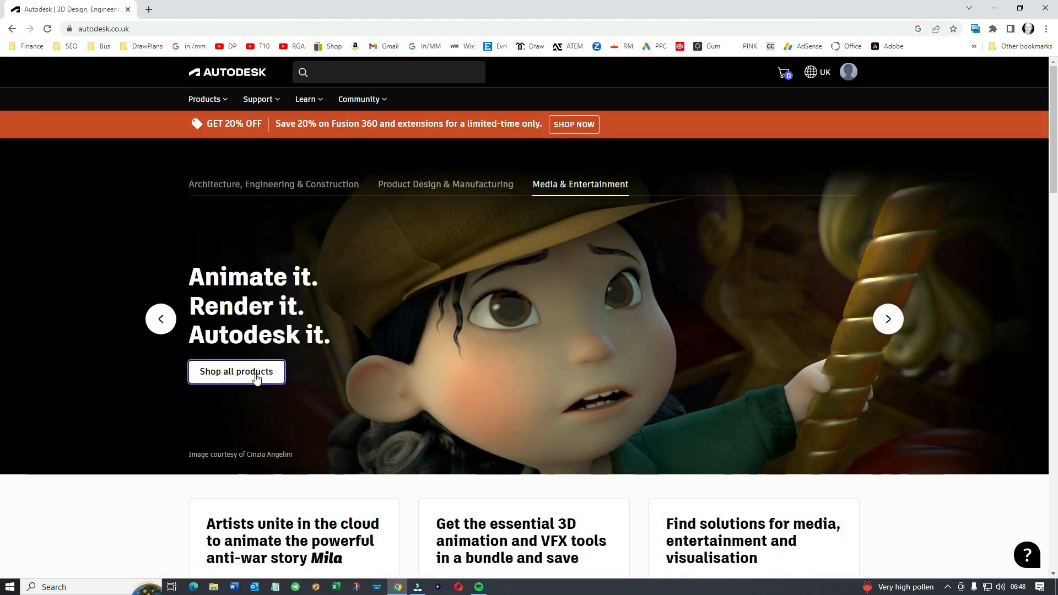
click(236, 371)
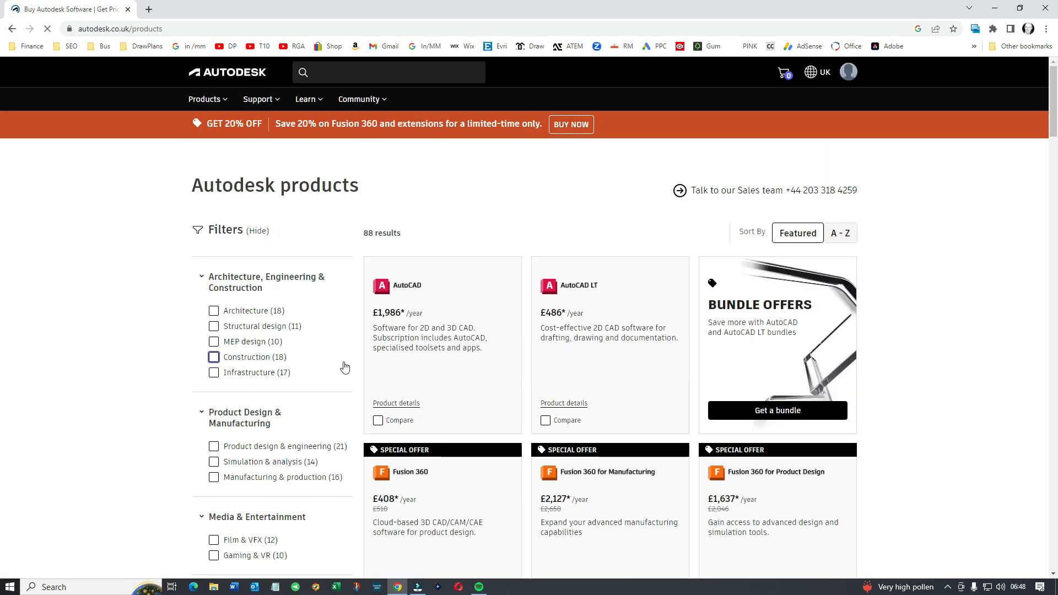
Open the Fusion 360 product page and start its free trial sign-up
scroll(down, 3)
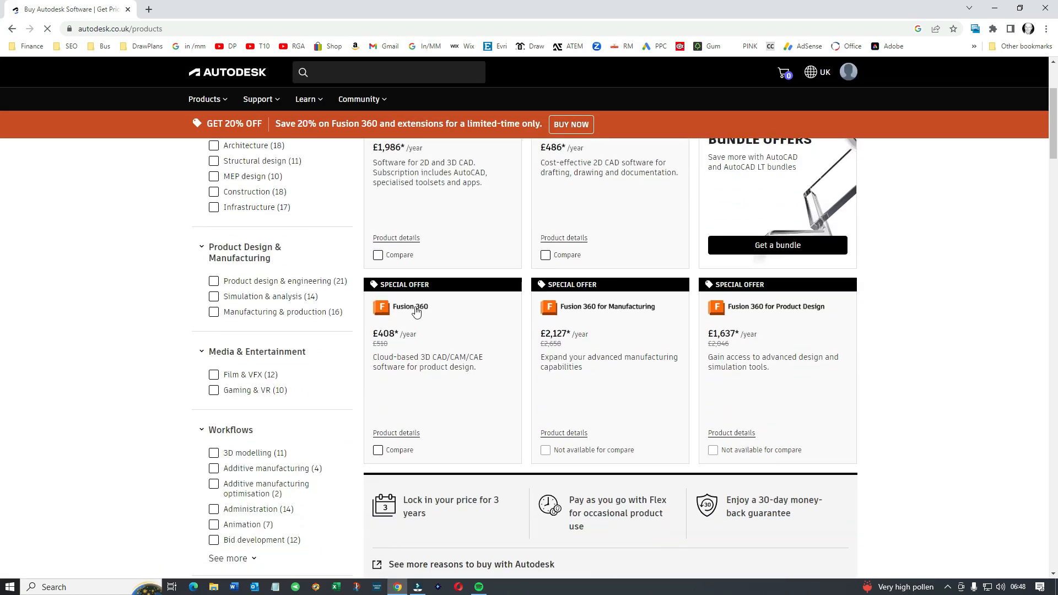
click(409, 308)
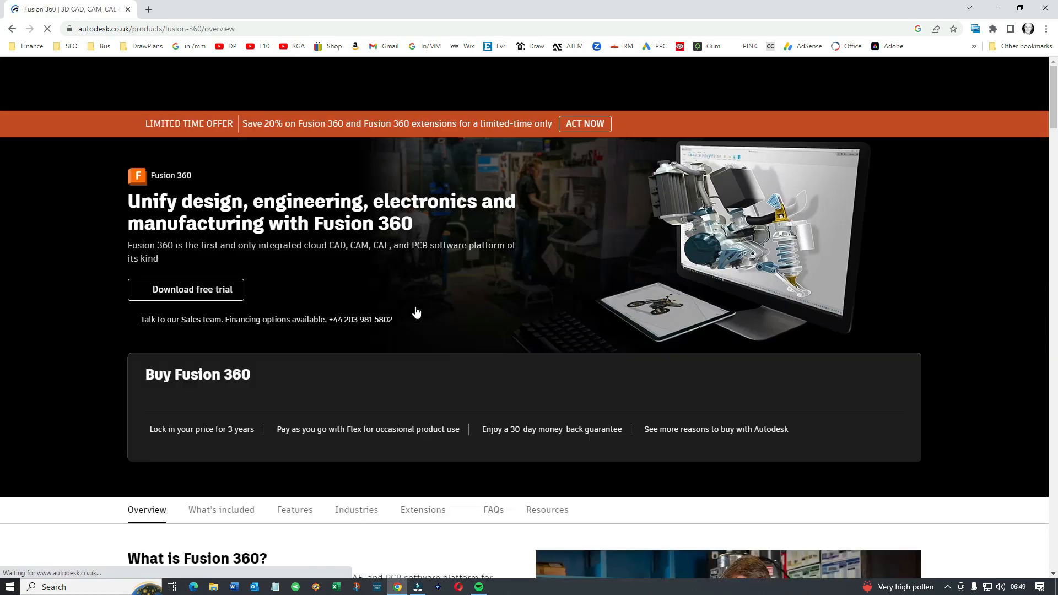
click(186, 289)
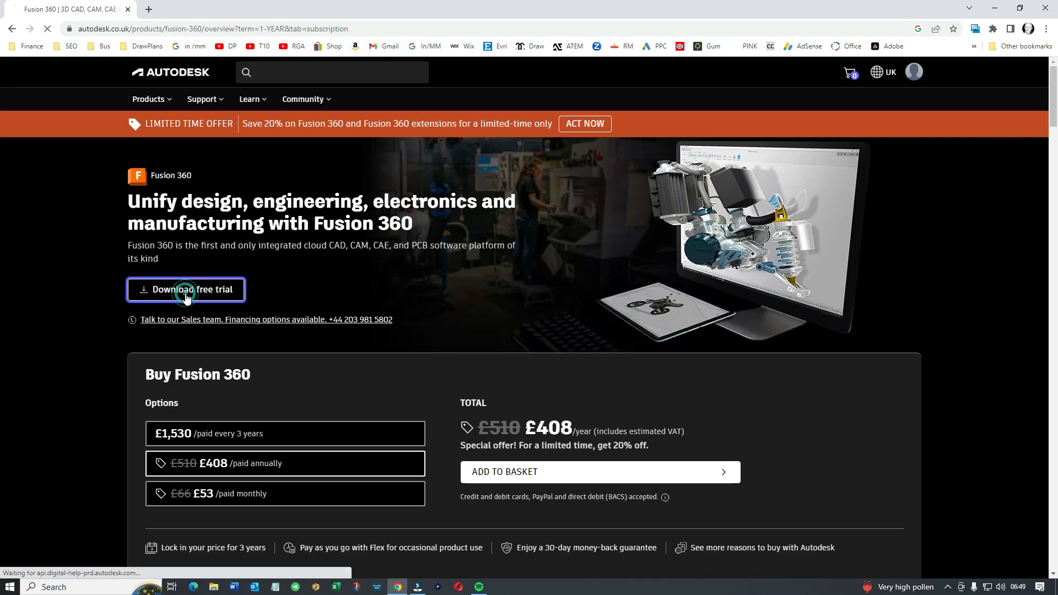
click(186, 289)
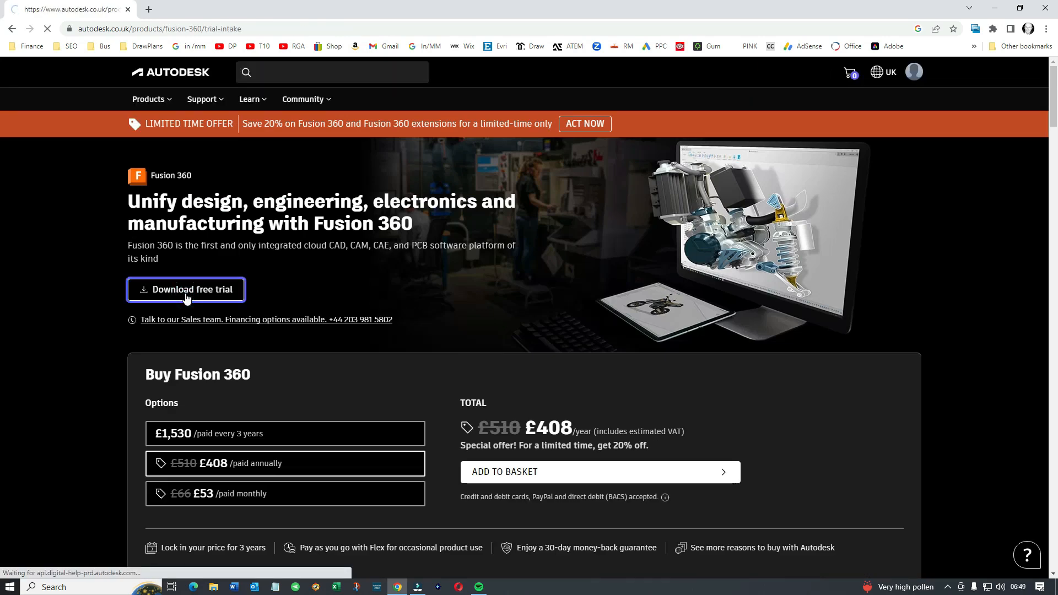
click(186, 289)
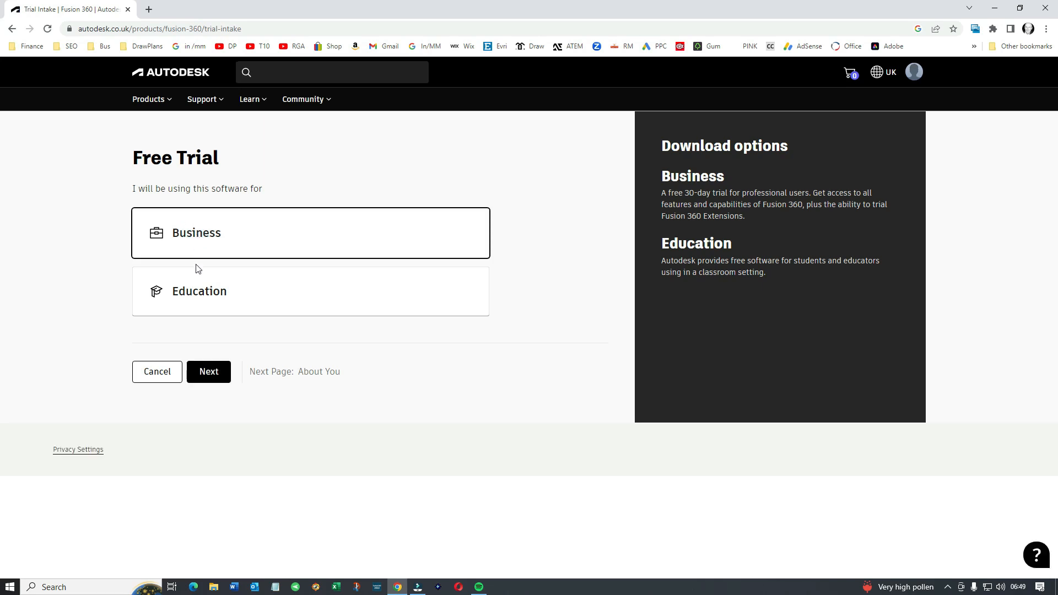
Choose Business use and access the already-started Fusion 360 trial to launch the app
click(208, 372)
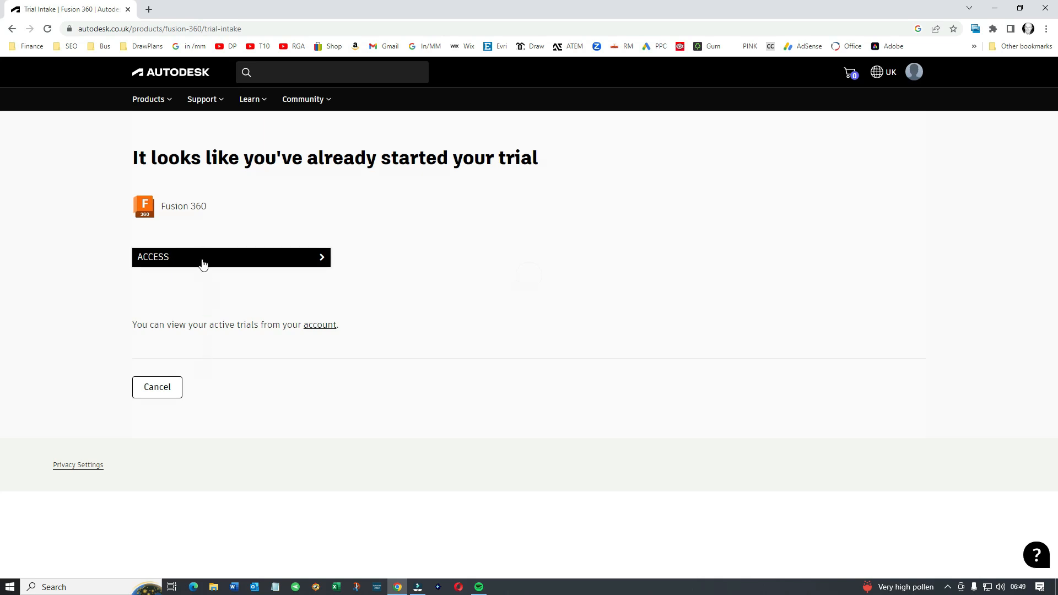
click(231, 256)
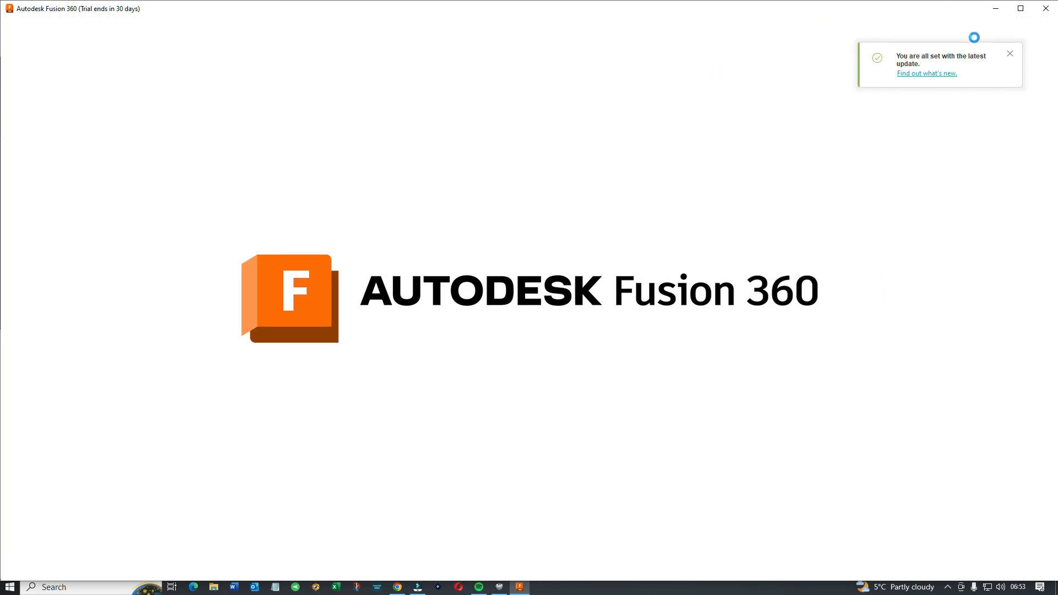
Dismiss the update notice, choose Drawing as the planned use, and get started
click(1010, 53)
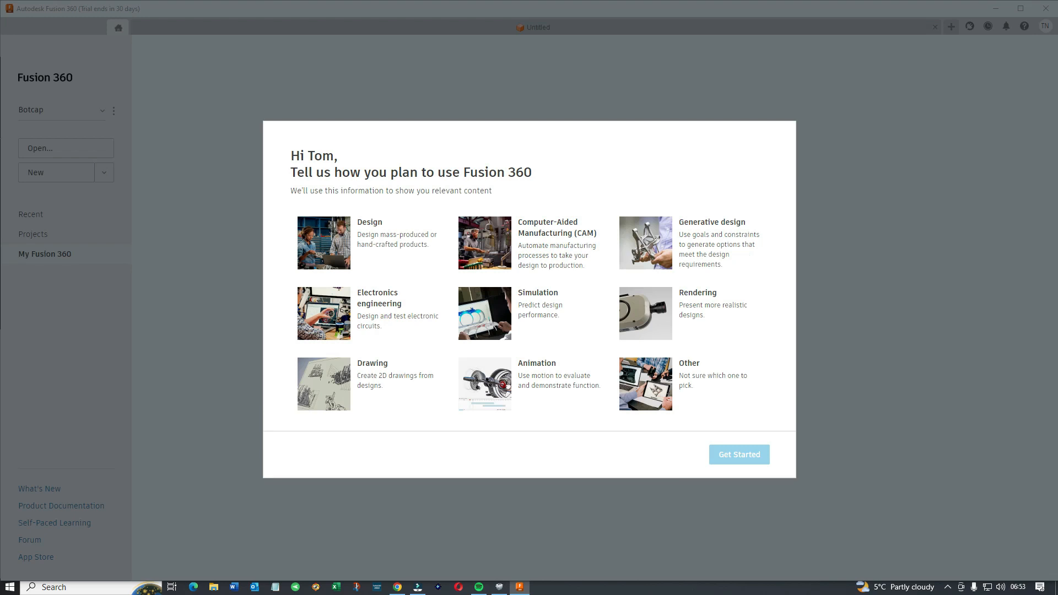
mouse_move(335, 244)
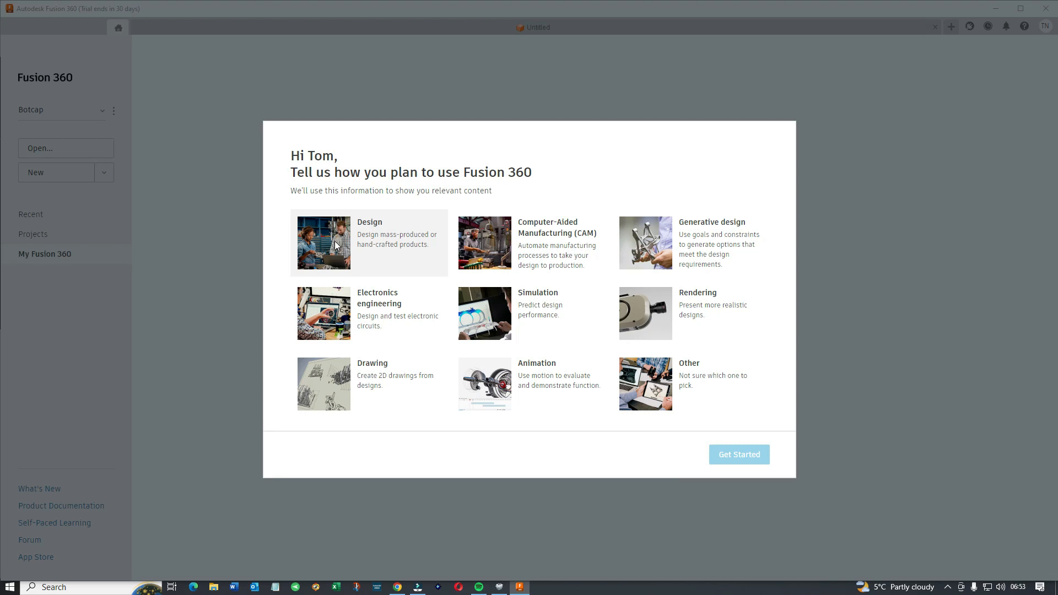
click(369, 385)
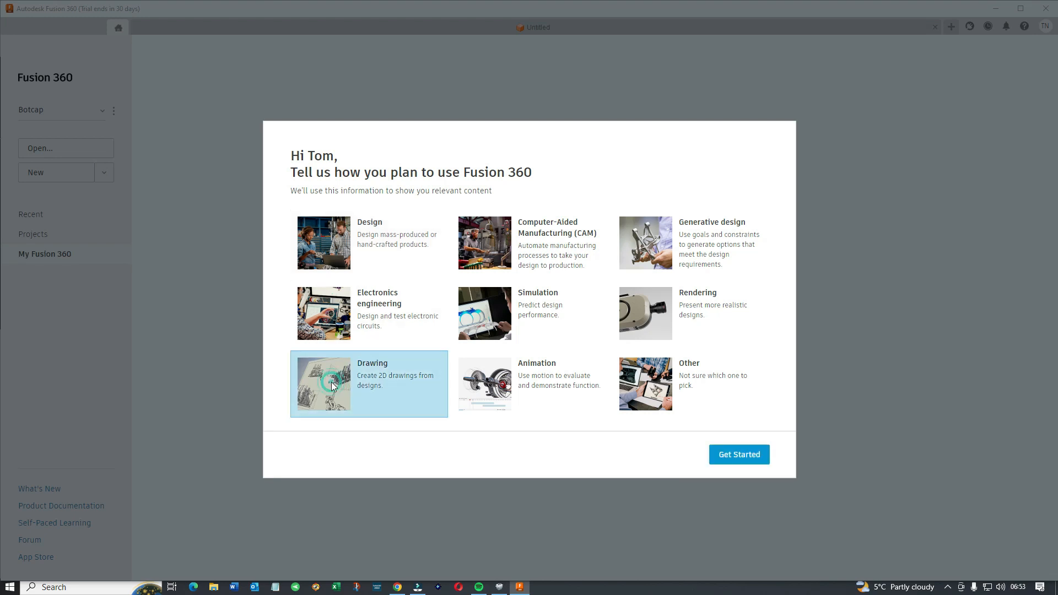
click(739, 454)
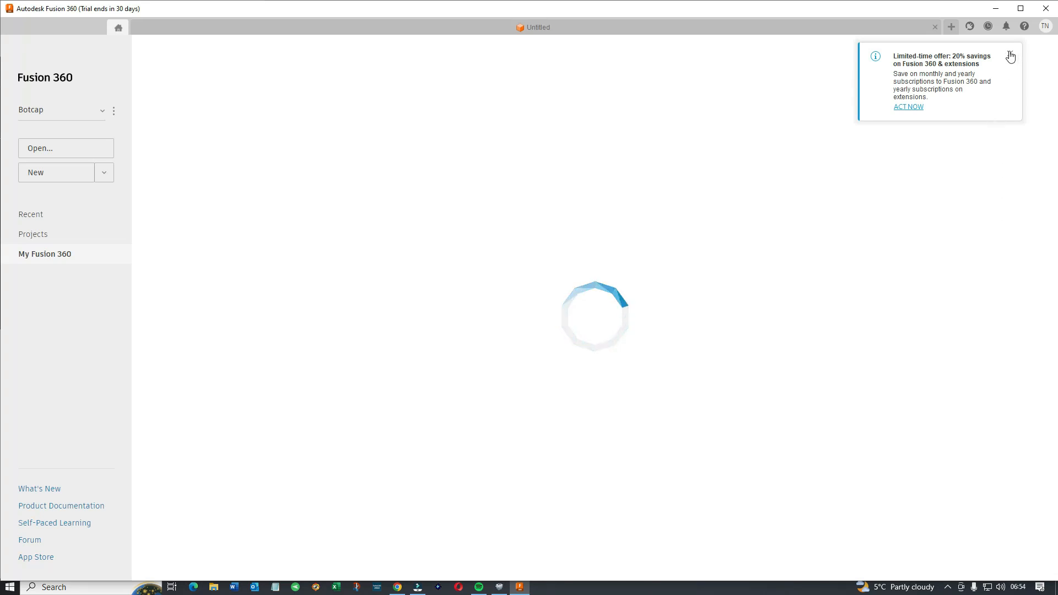
Dismiss the limited-time 20% subscription savings offer notice
click(1010, 56)
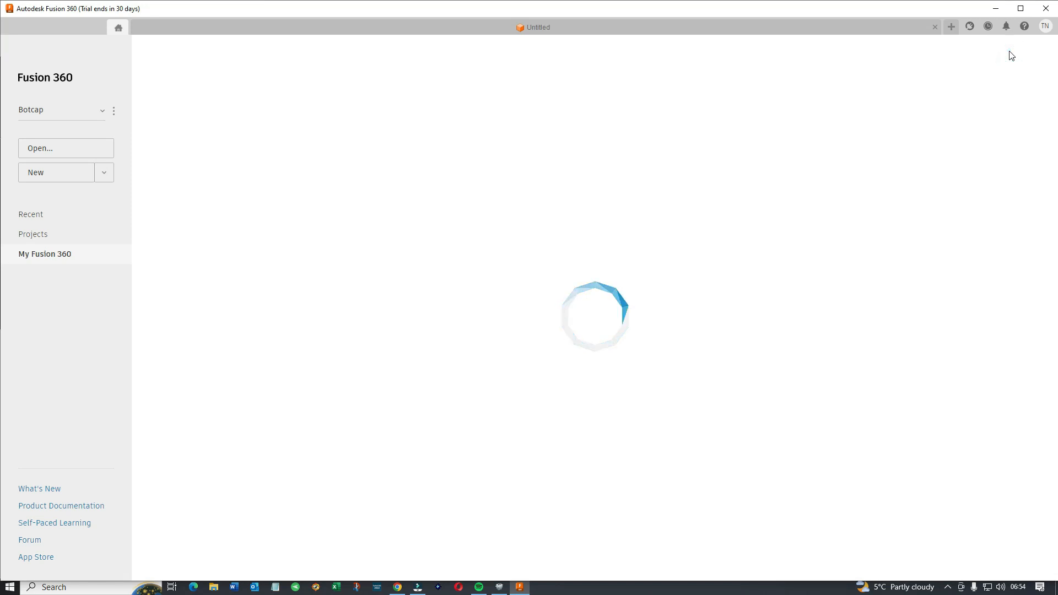
mouse_move(1002, 186)
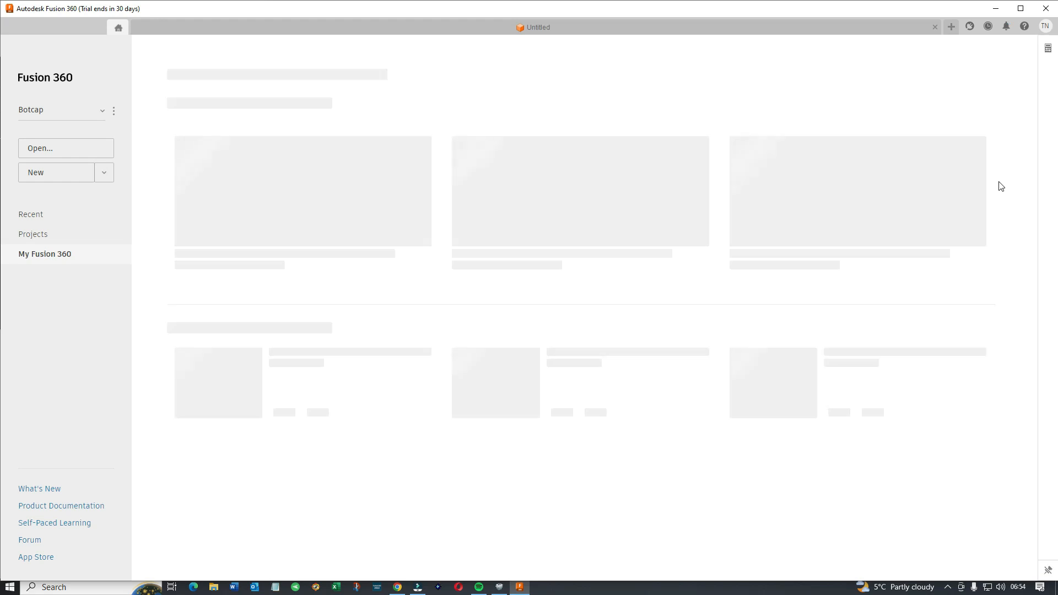
mouse_move(1050, 167)
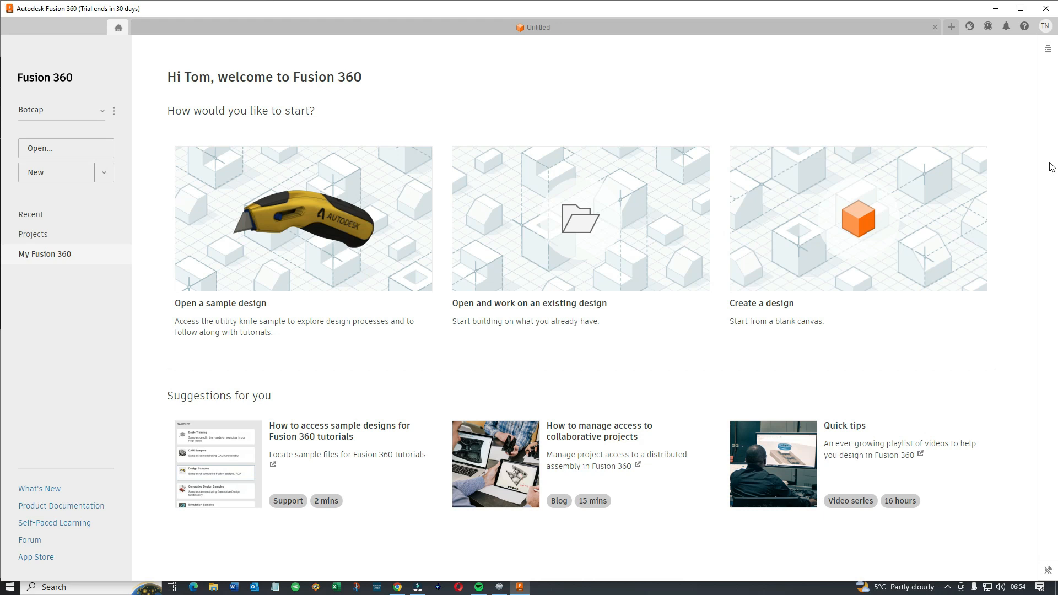
mouse_move(141, 55)
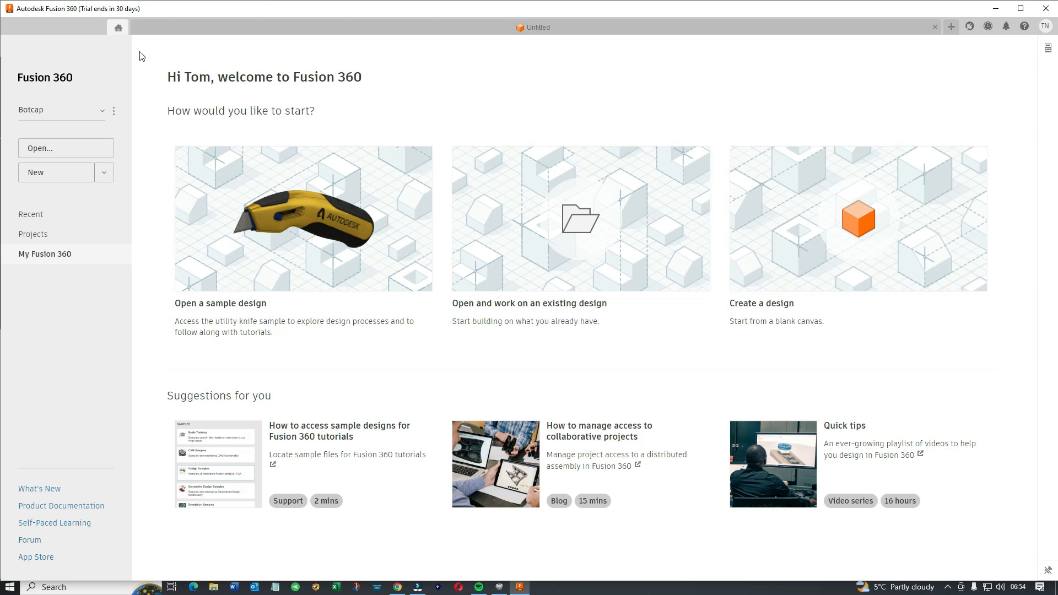
mouse_move(118, 28)
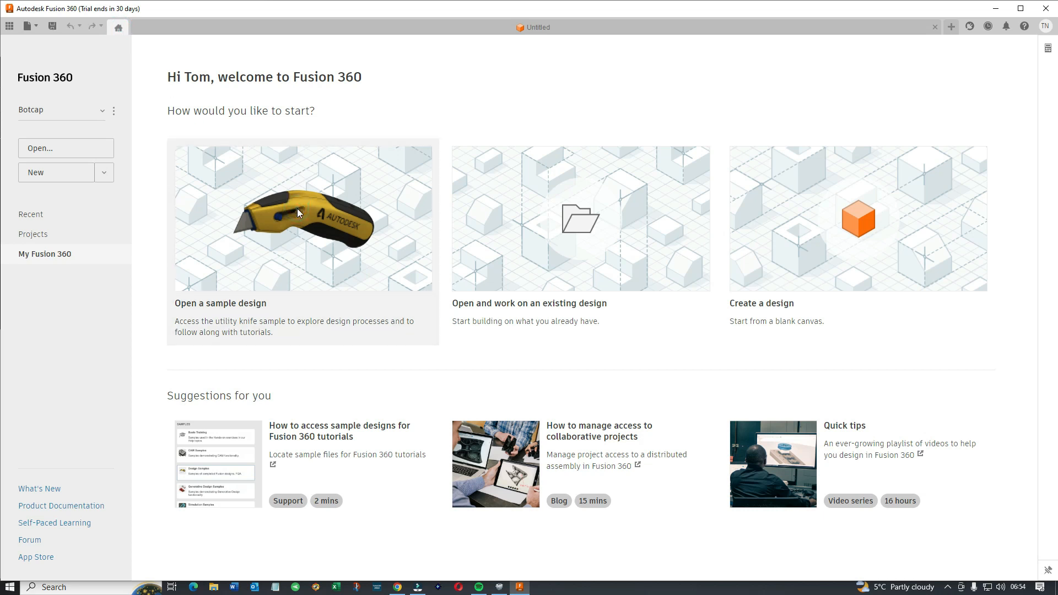
Open the yellow-and-black Utility Knife v2 sample design
click(303, 217)
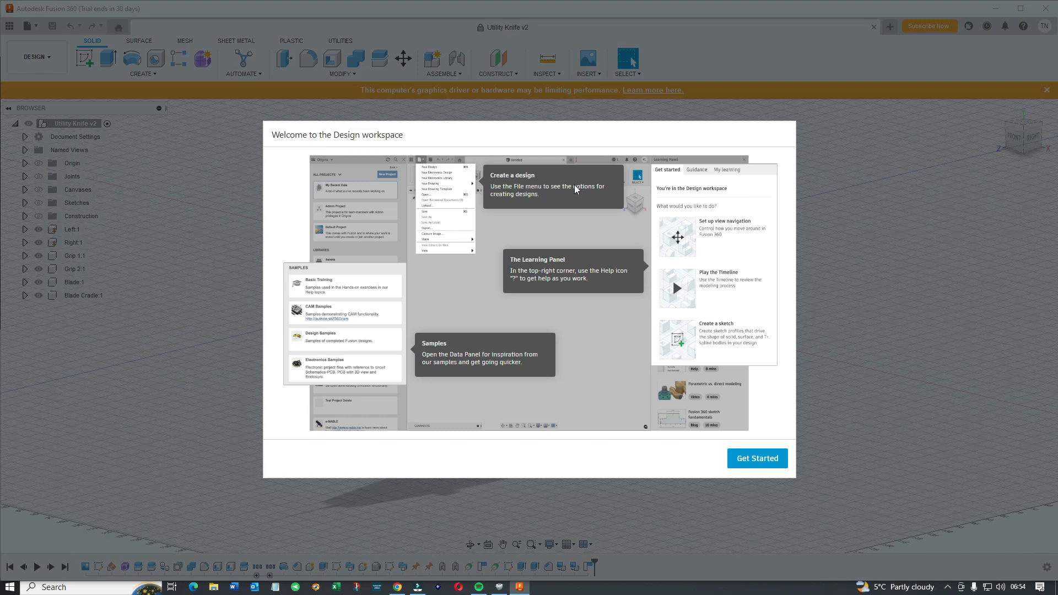
mouse_move(598, 195)
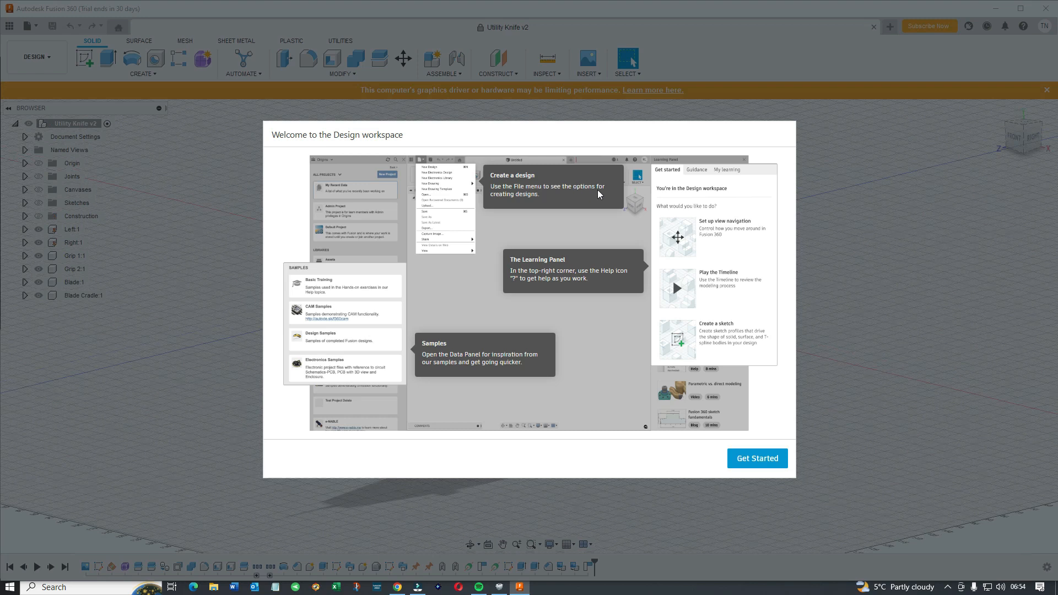
mouse_move(715, 333)
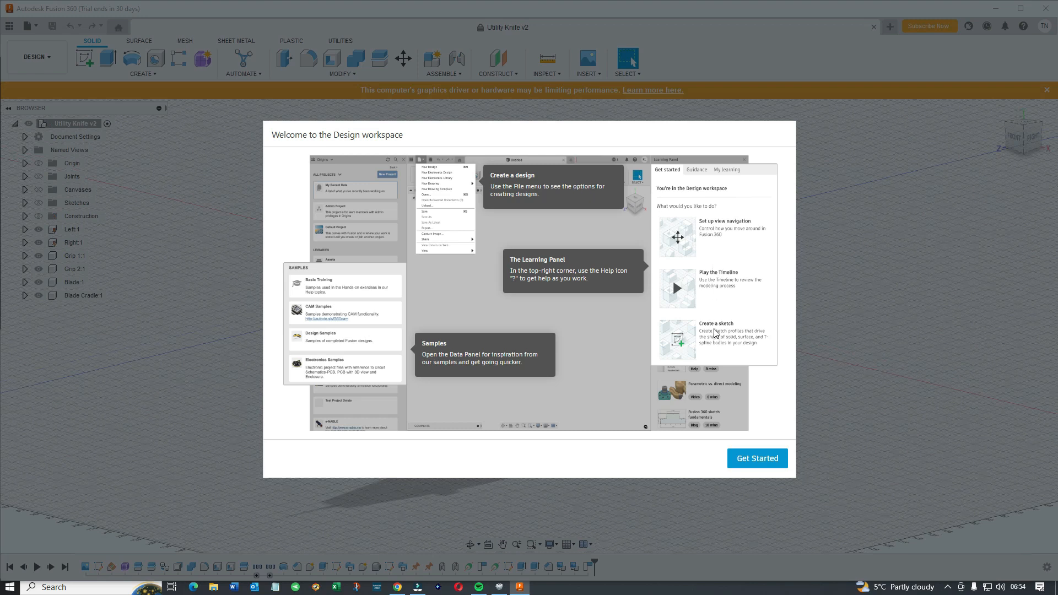
mouse_move(528, 312)
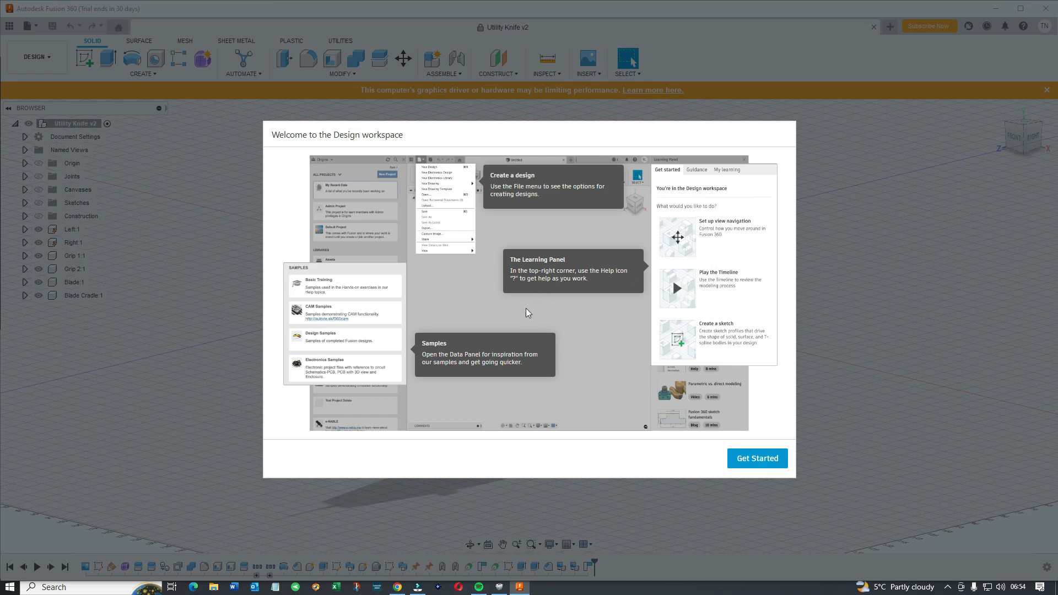
mouse_move(491, 197)
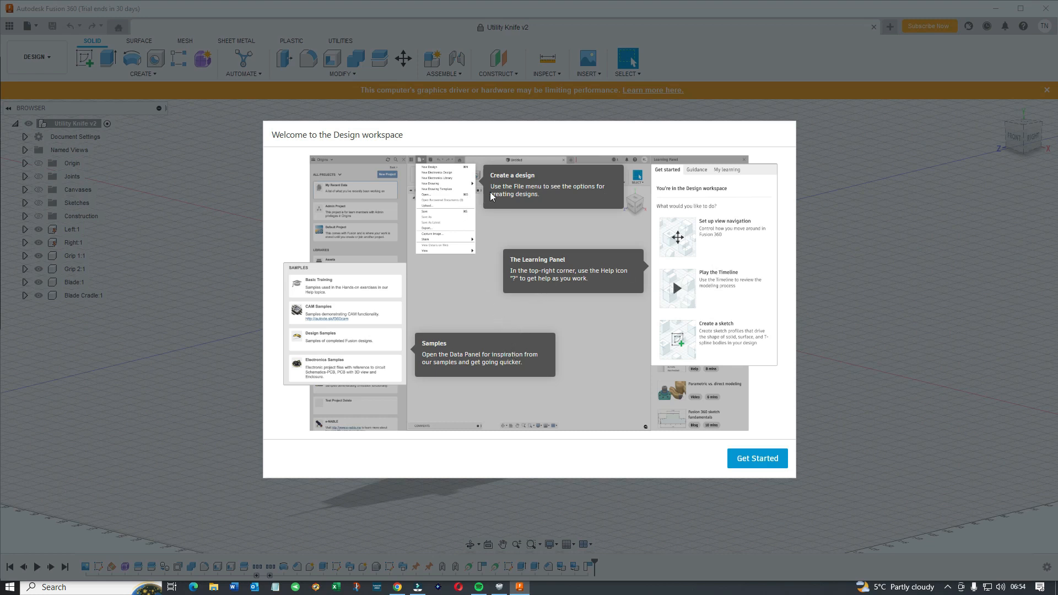
mouse_move(716, 202)
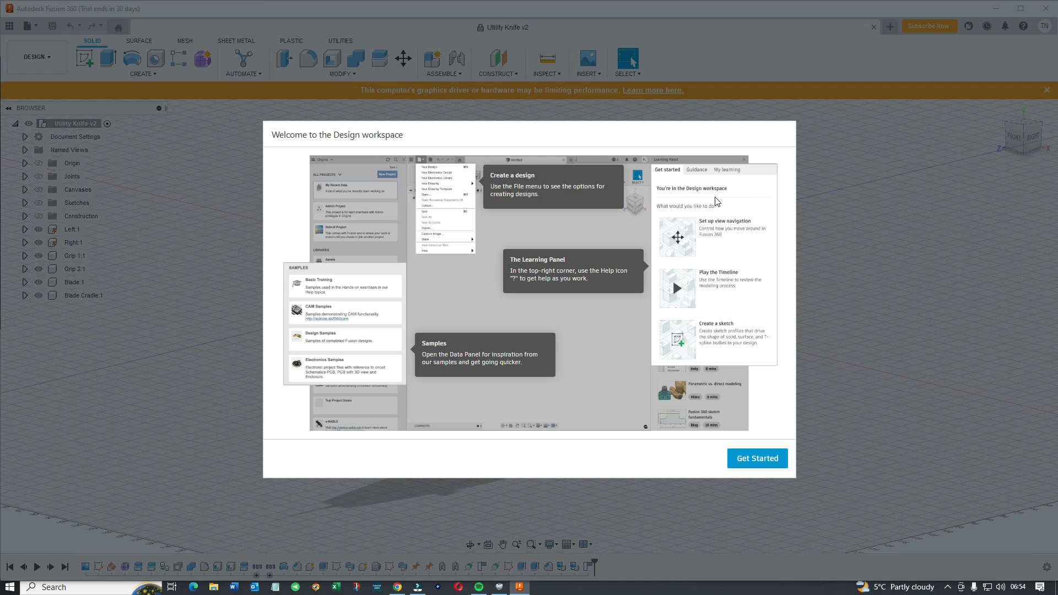
mouse_move(776, 214)
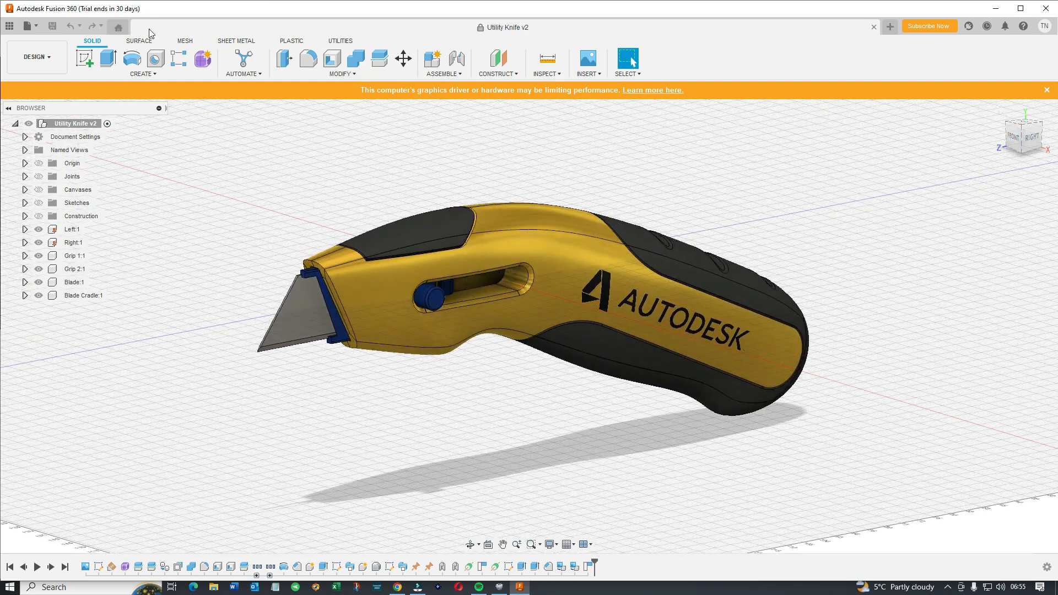
Open the Front Loader design from the Generative Design Samples project
click(27, 26)
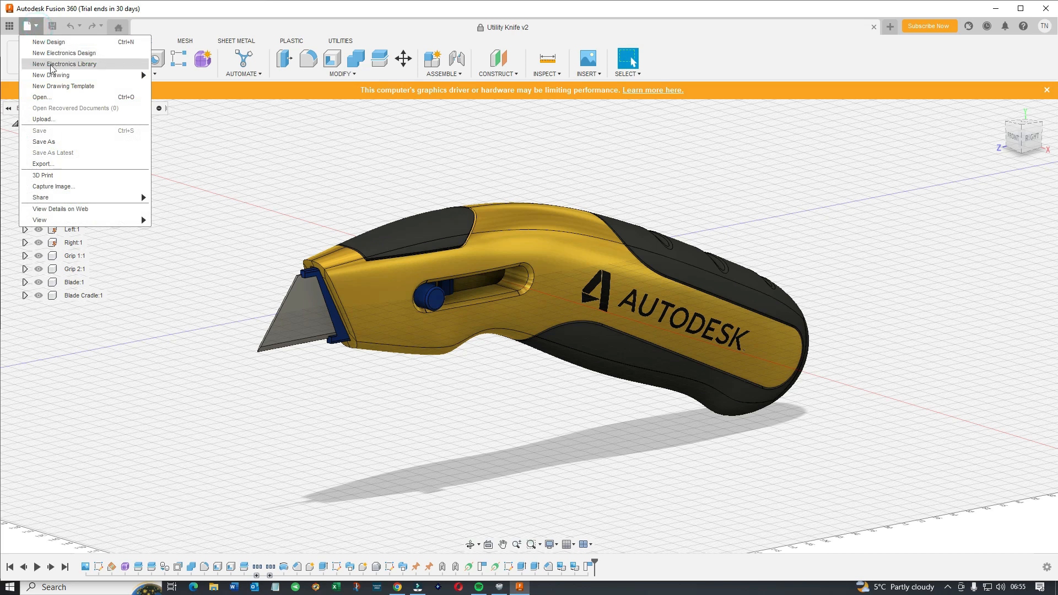
click(41, 97)
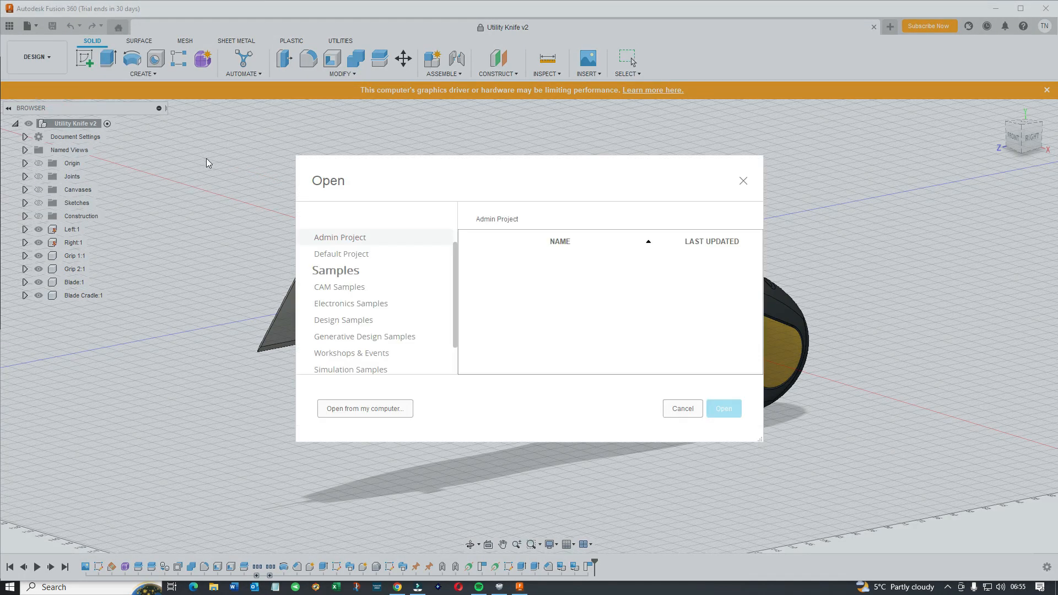
click(350, 303)
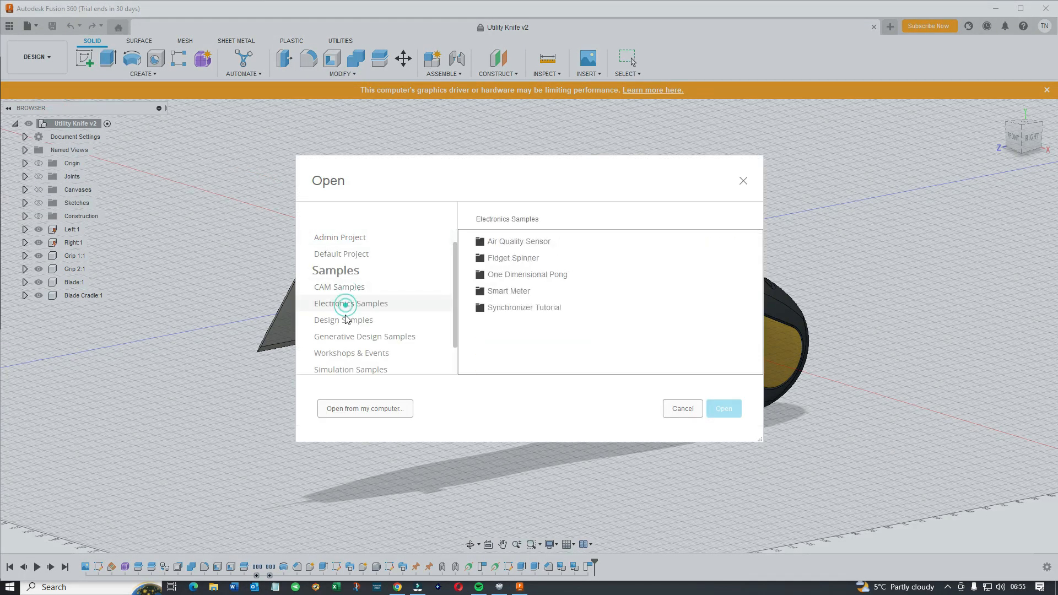
click(363, 303)
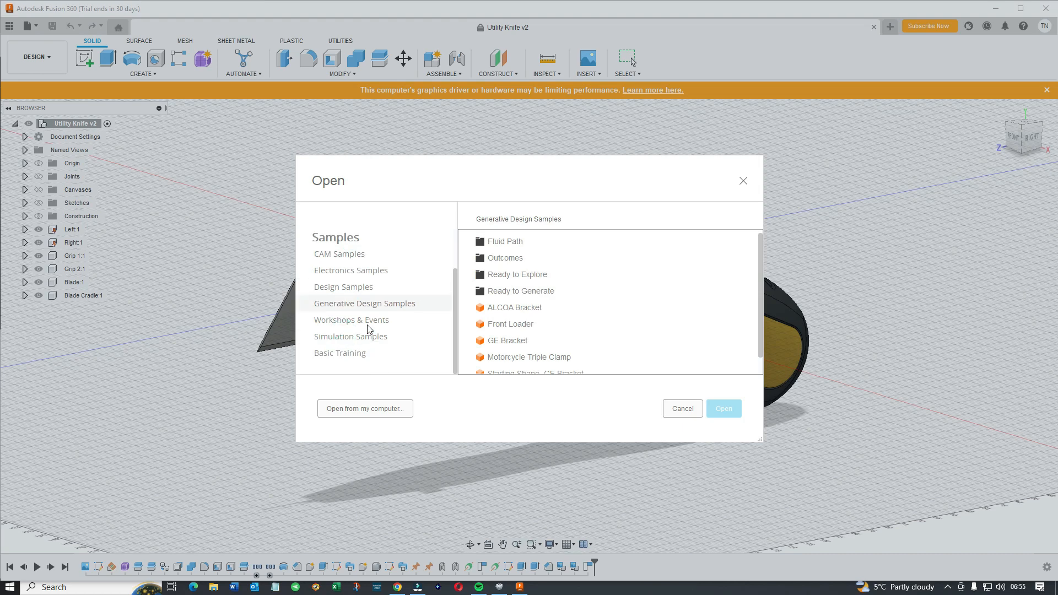
click(682, 409)
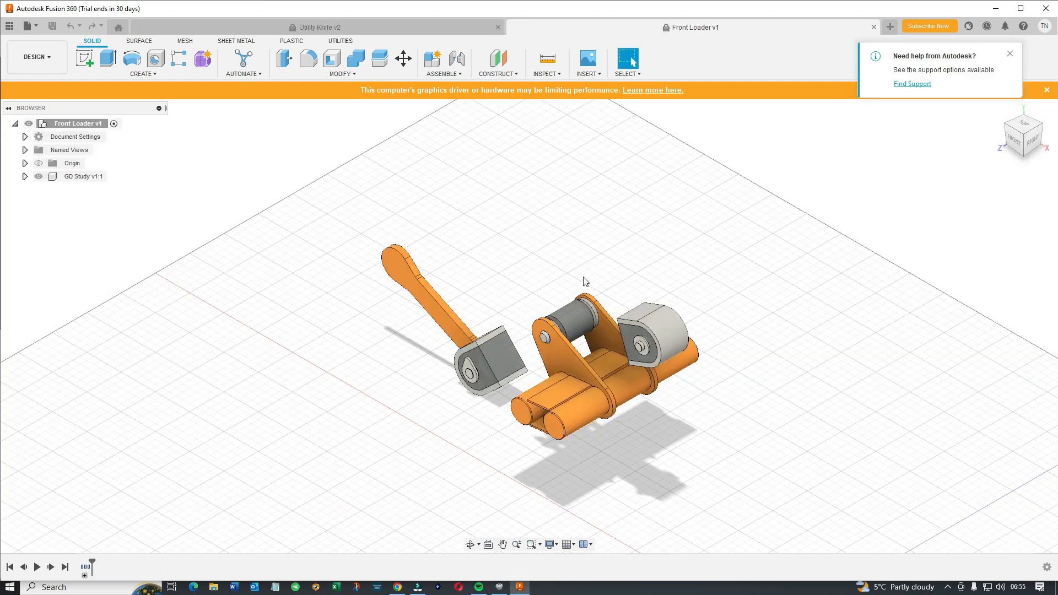
mouse_move(317, 27)
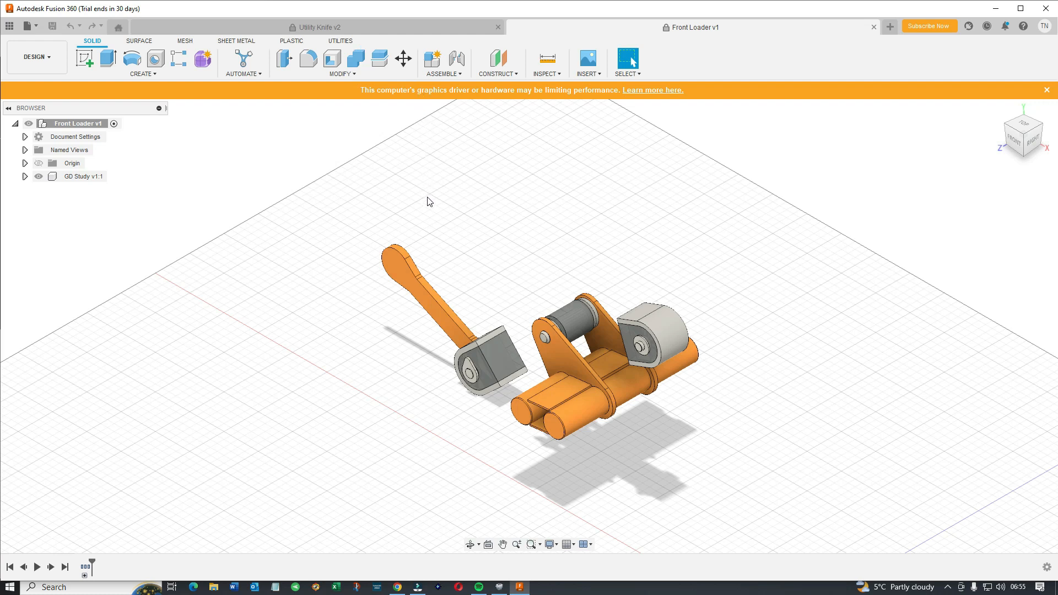
mouse_move(478, 341)
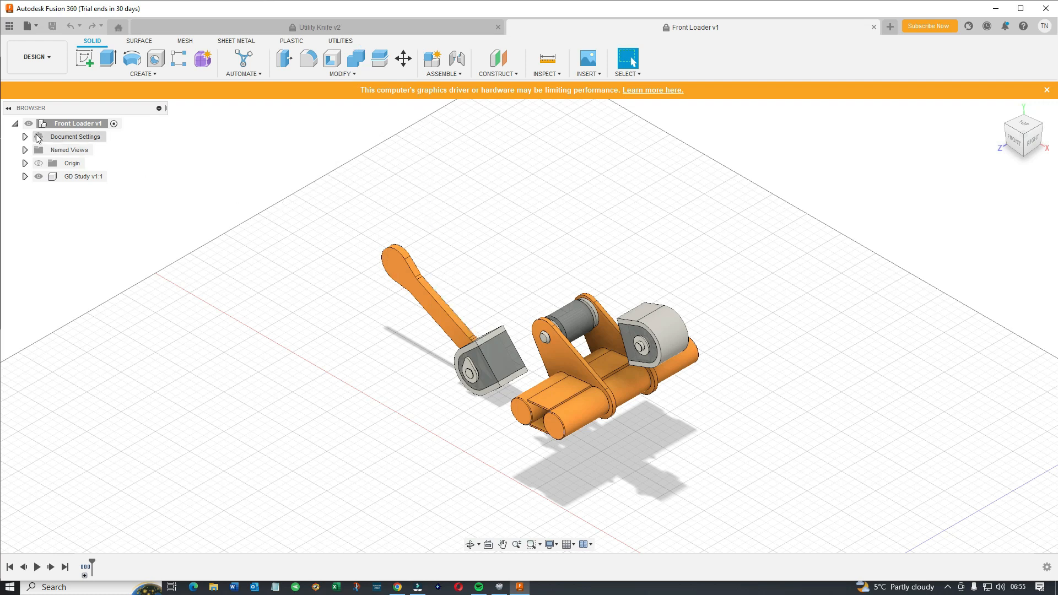
Expand Document Settings and Named Views, then view the model from FRONT, RIGHT and HOME
click(24, 138)
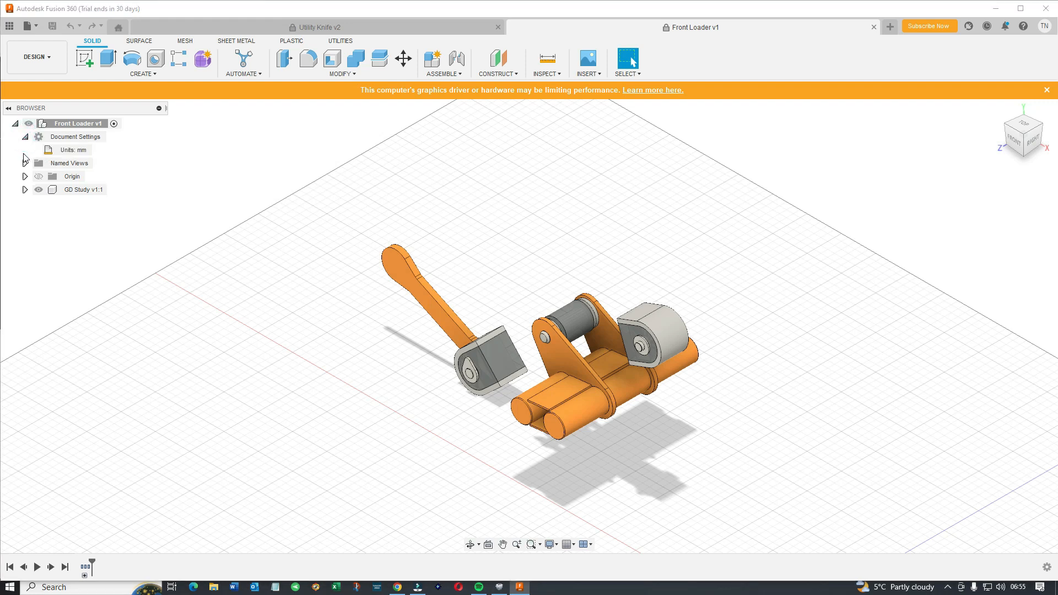
click(24, 163)
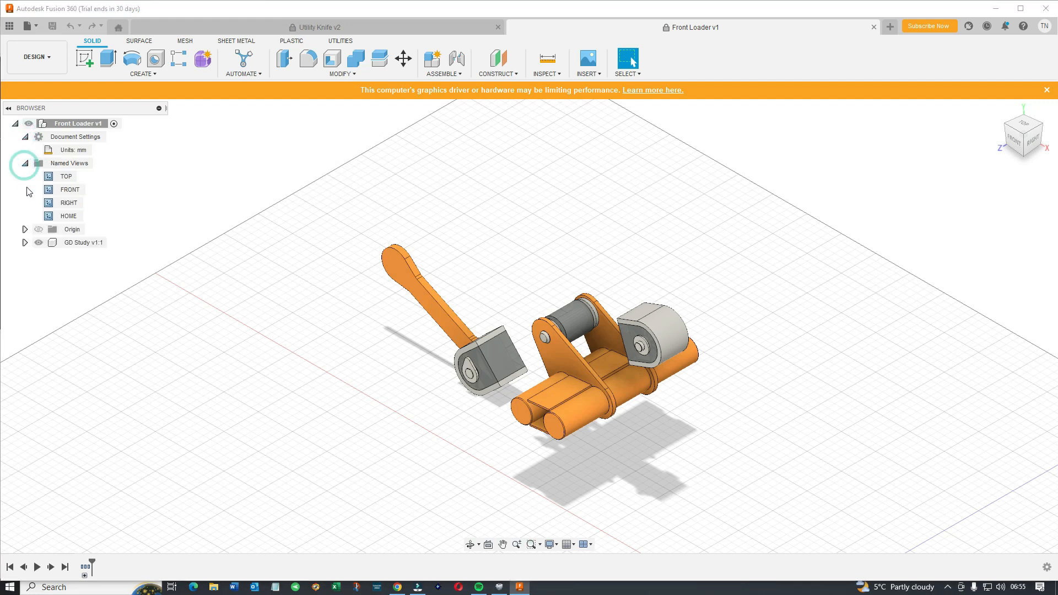
click(69, 189)
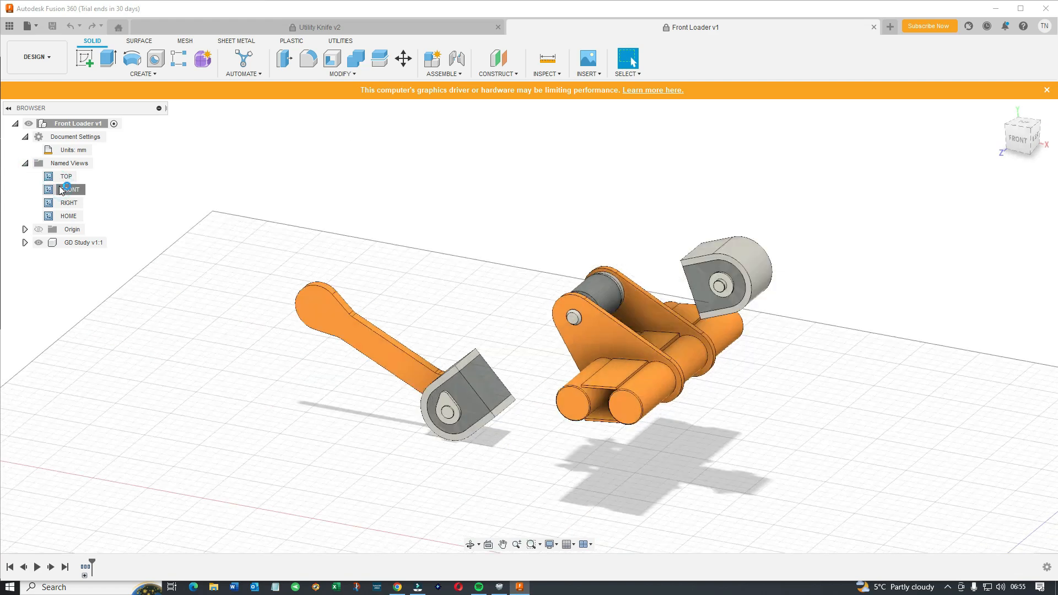
click(69, 189)
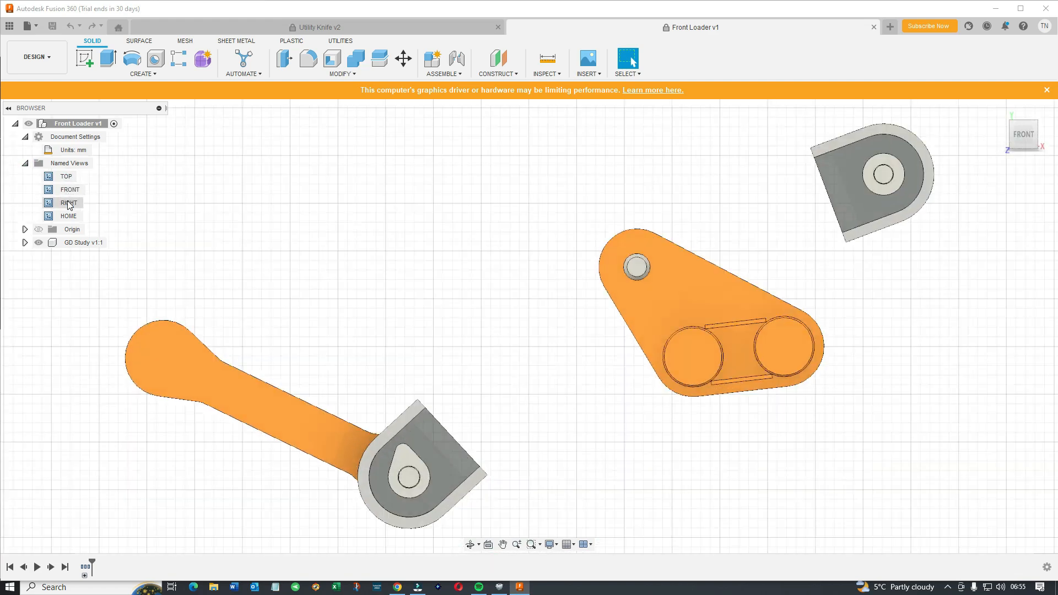
click(68, 216)
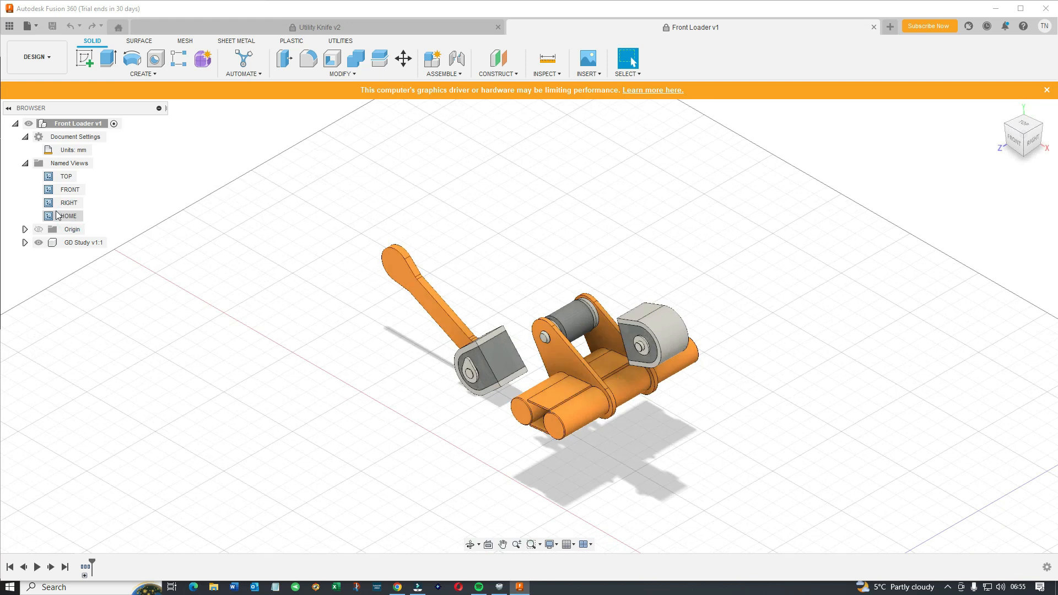
Expand the Origin folder and select its origin point, axes and planes
click(24, 229)
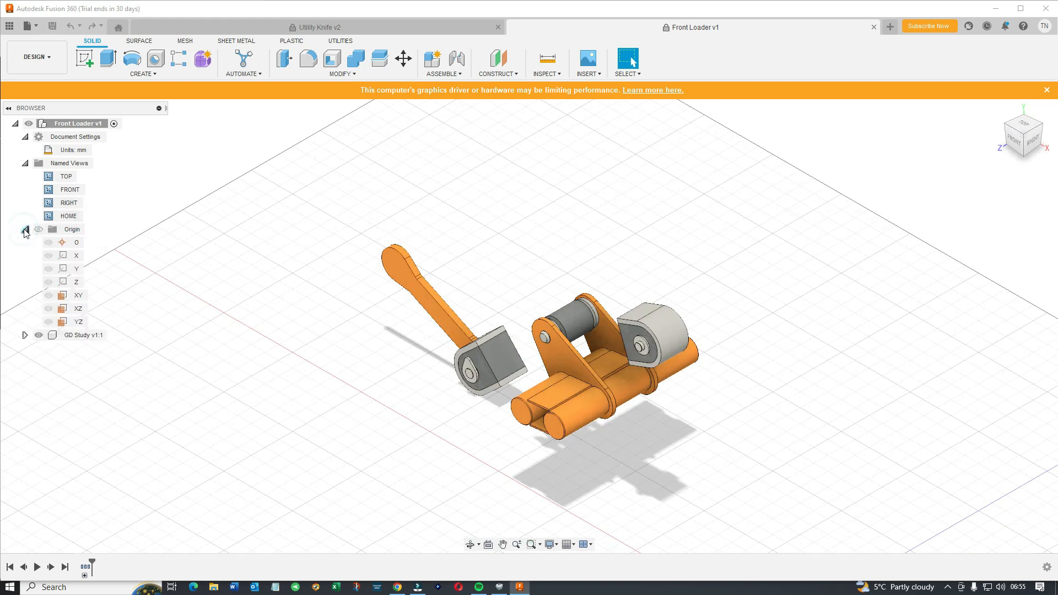
click(76, 243)
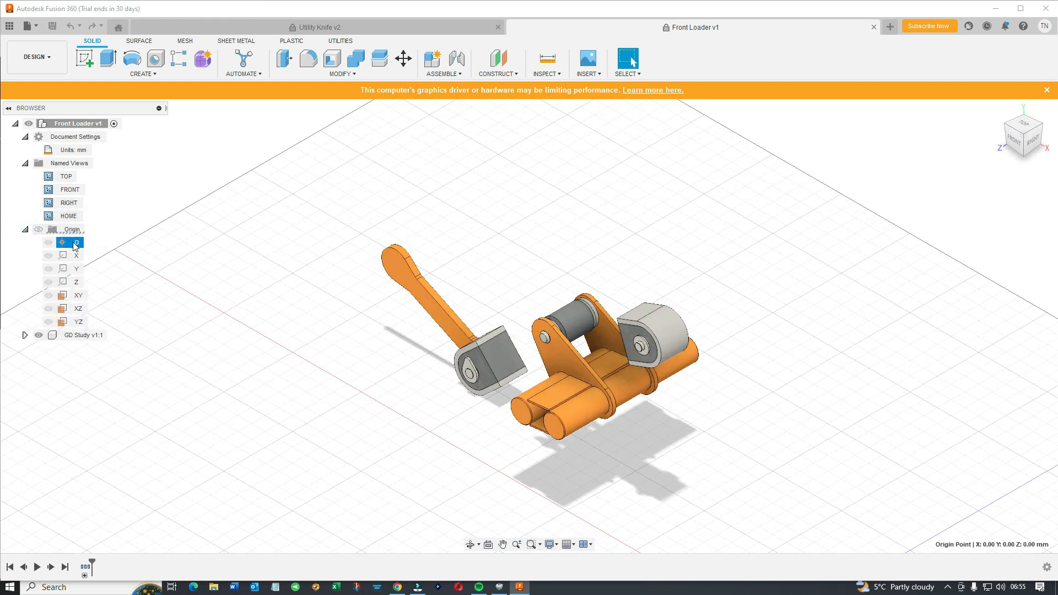
click(76, 268)
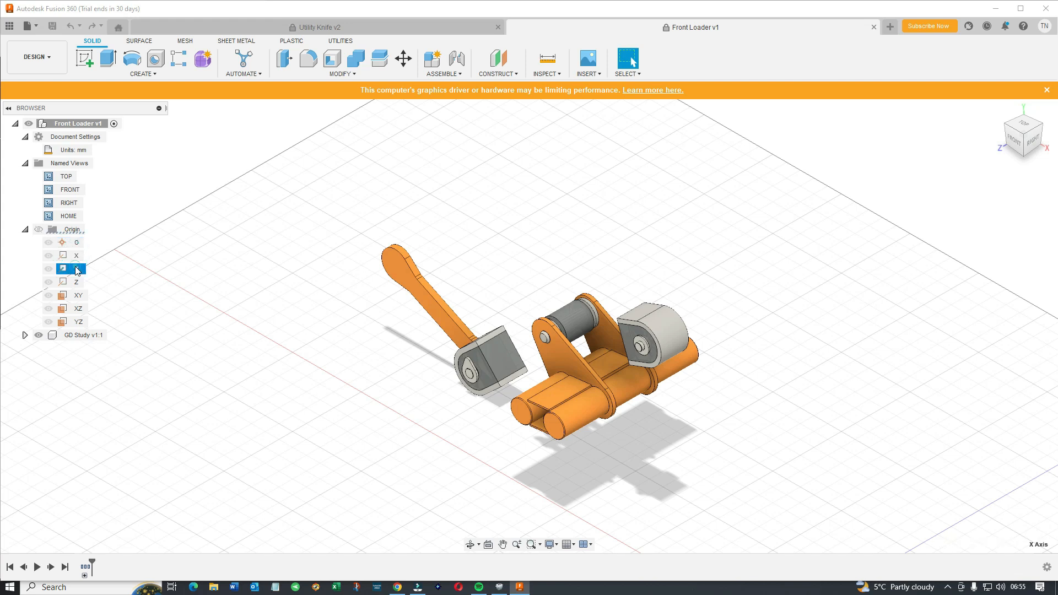
click(76, 281)
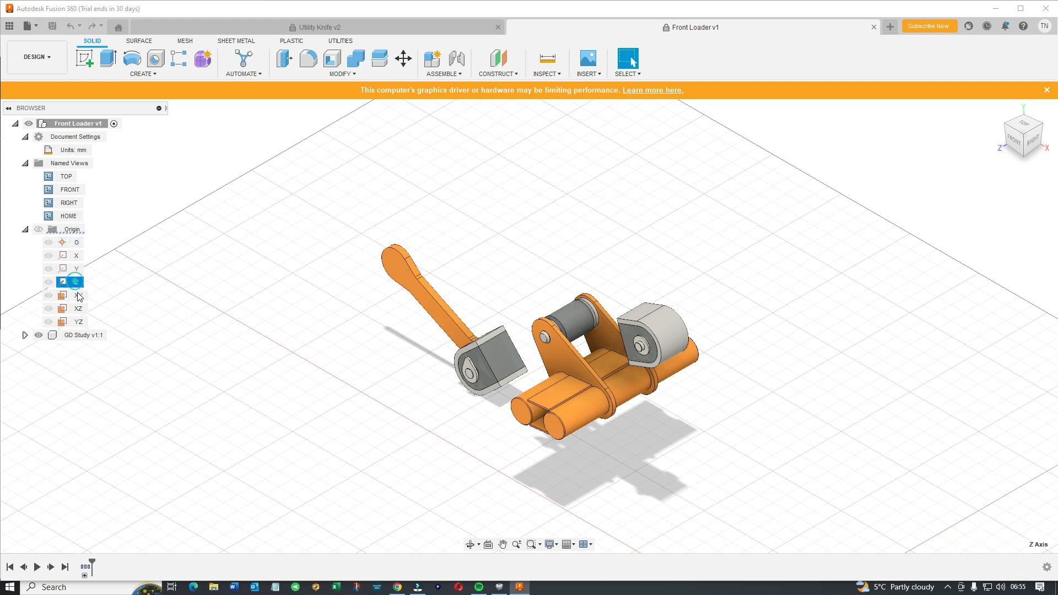
click(77, 309)
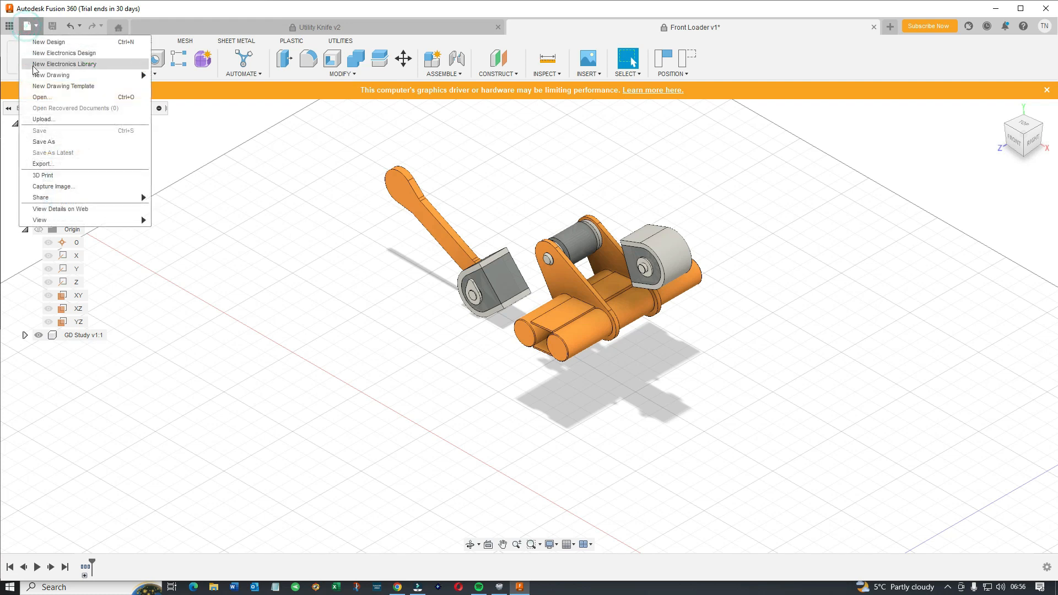
Browse the Basic Training samples into a training folder to reach Pocket_Knife
click(27, 26)
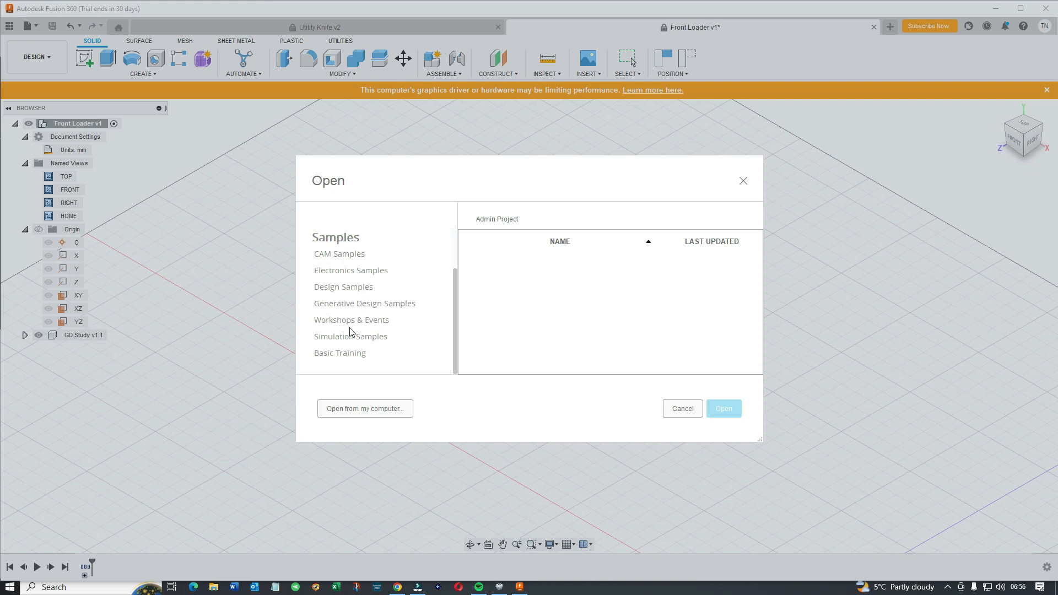
click(341, 353)
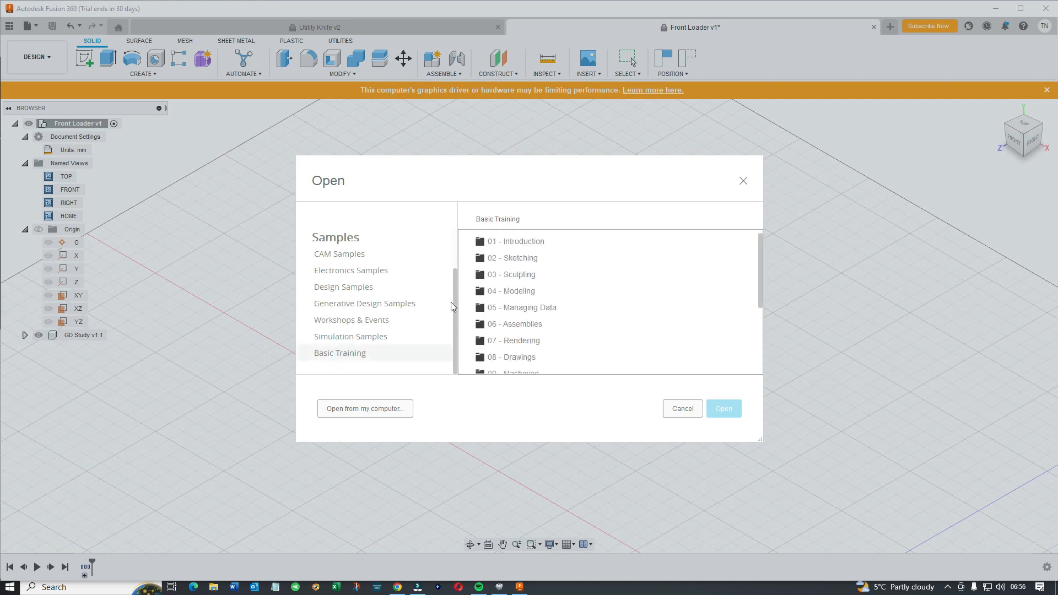
double_click(513, 258)
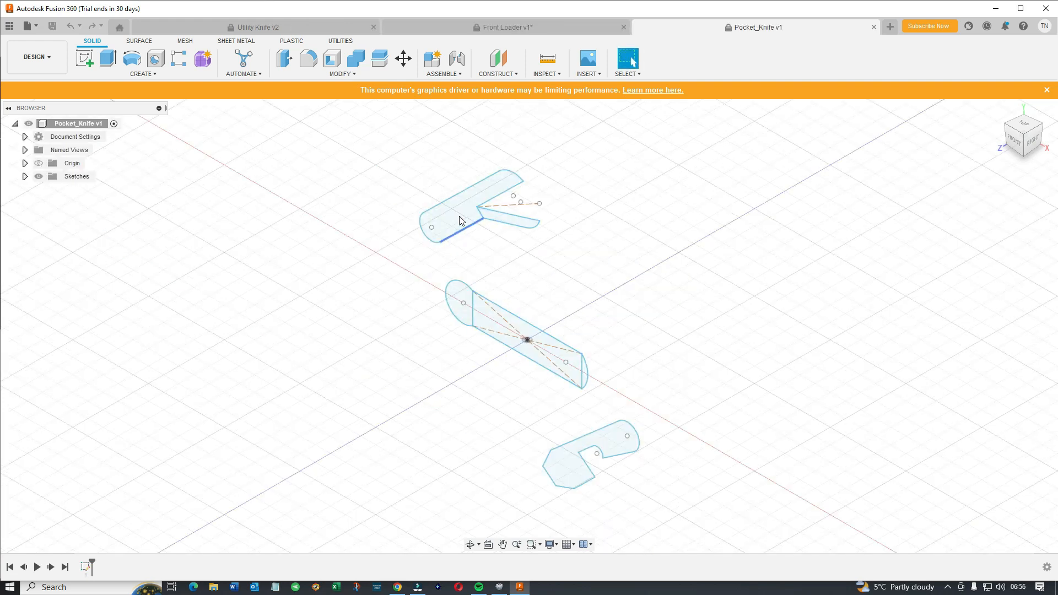
click(510, 214)
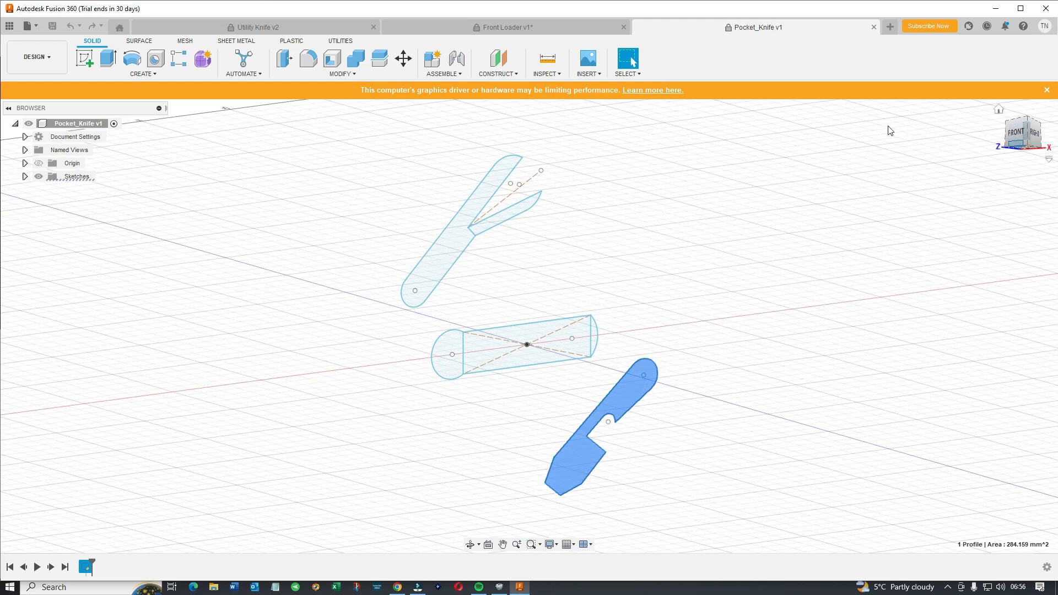
click(1021, 27)
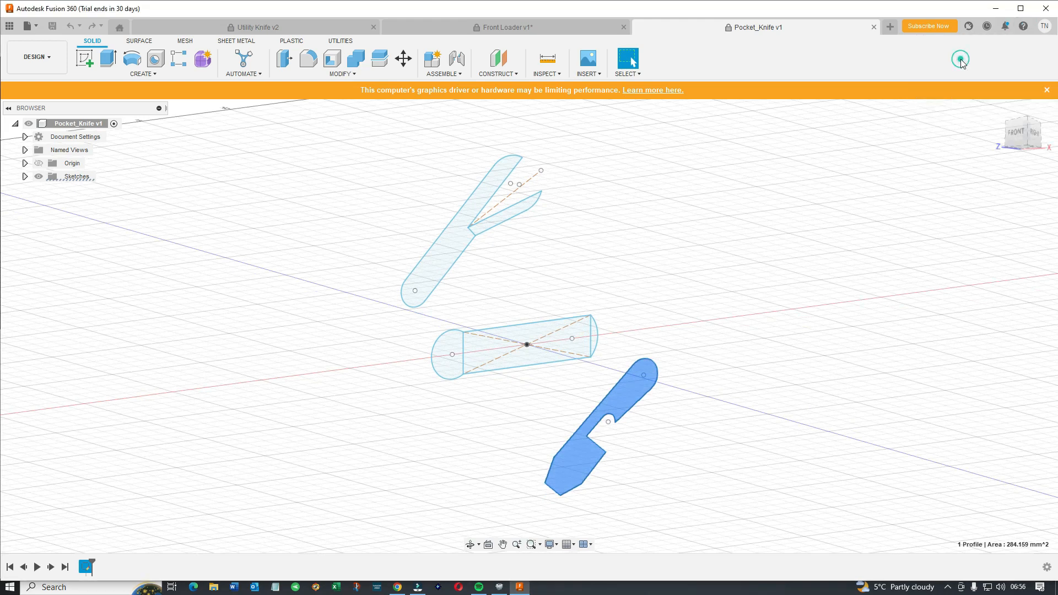
click(960, 59)
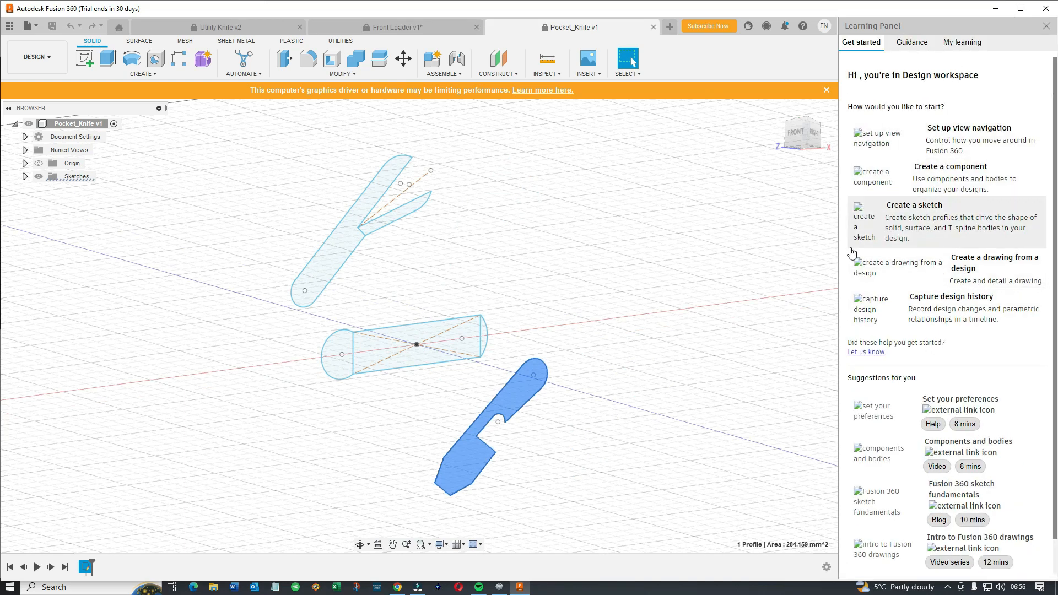
mouse_move(809, 113)
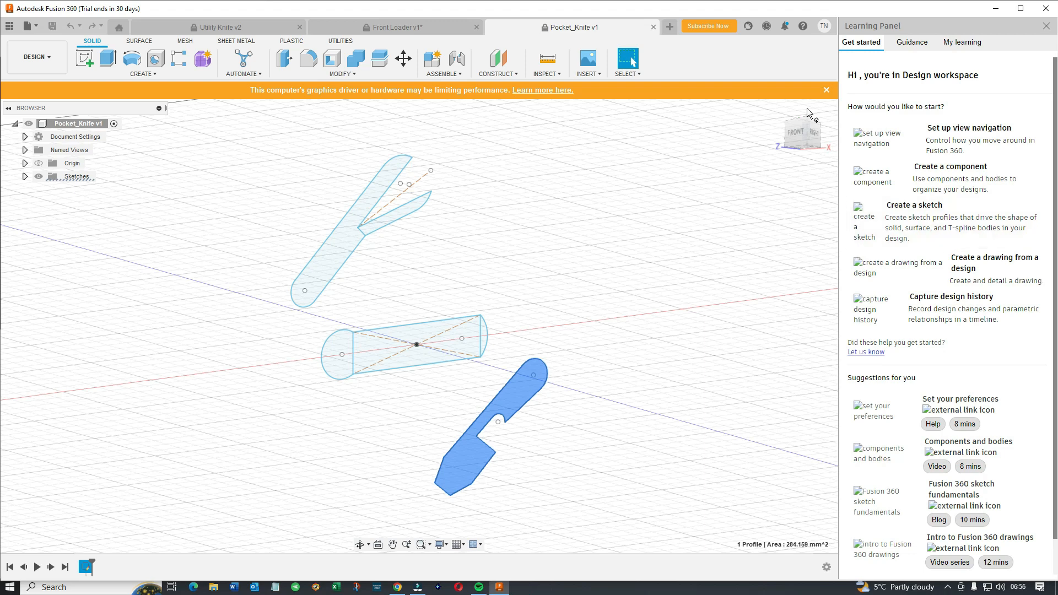
Dismiss the graphics performance warning and close Front Loader v1 without saving
click(826, 89)
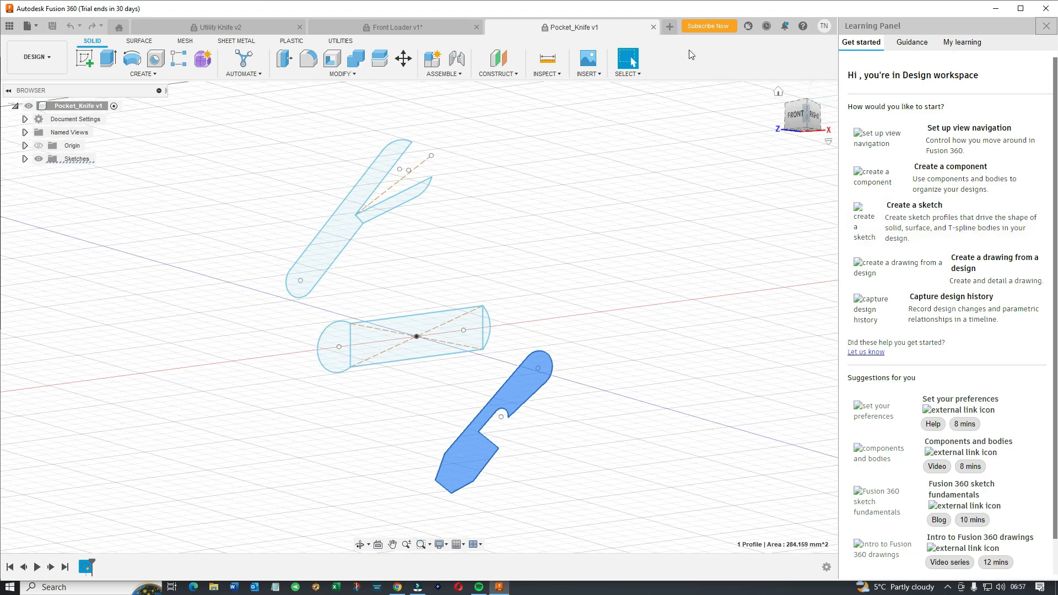
click(651, 27)
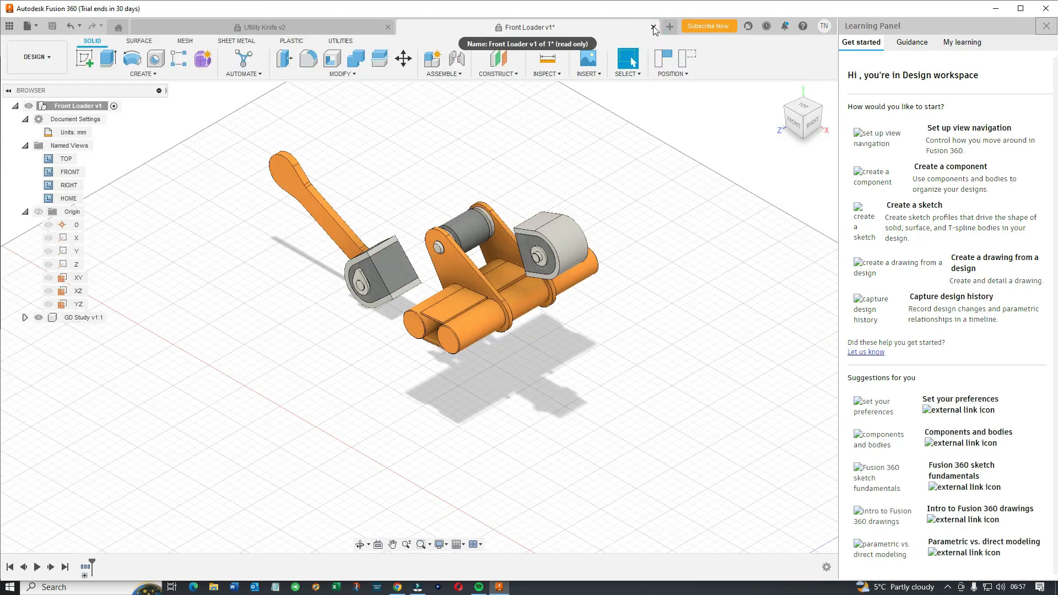
click(653, 27)
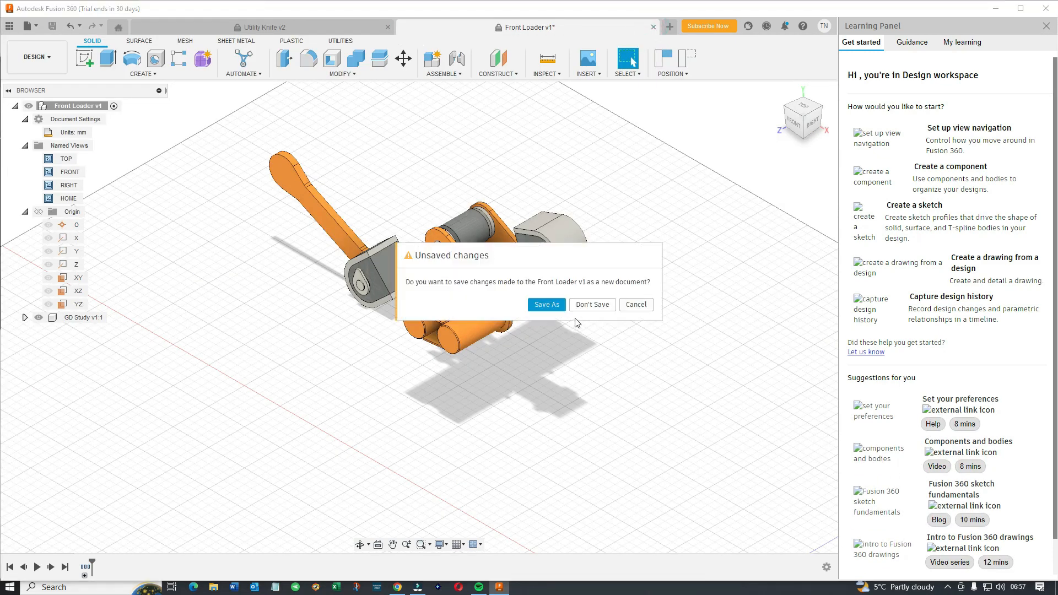
click(591, 304)
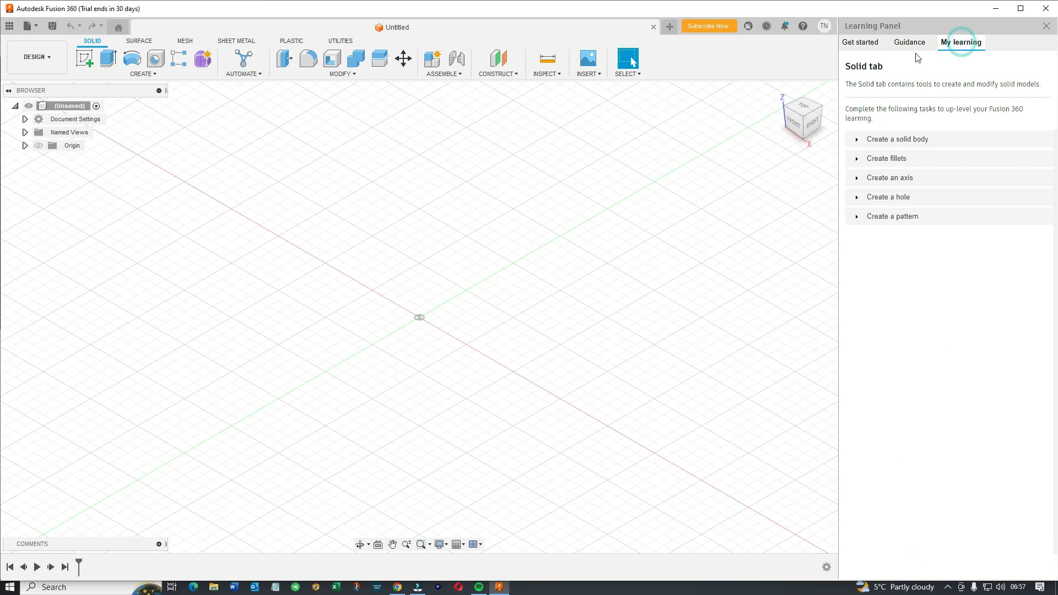
Expand the solid body, fillet, hole and pattern tutorials, then return to Get started
click(898, 139)
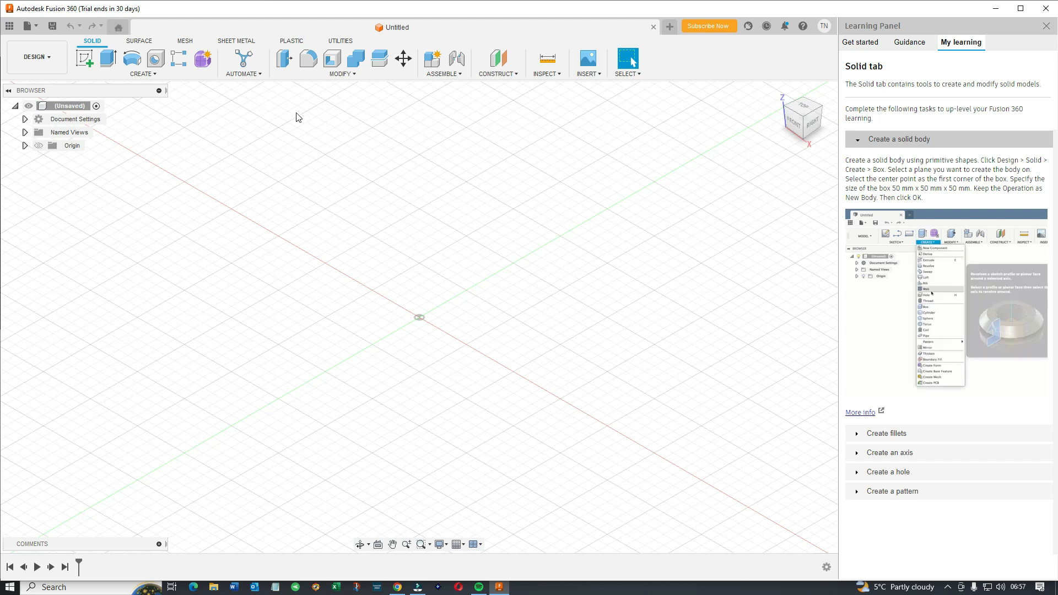
click(888, 433)
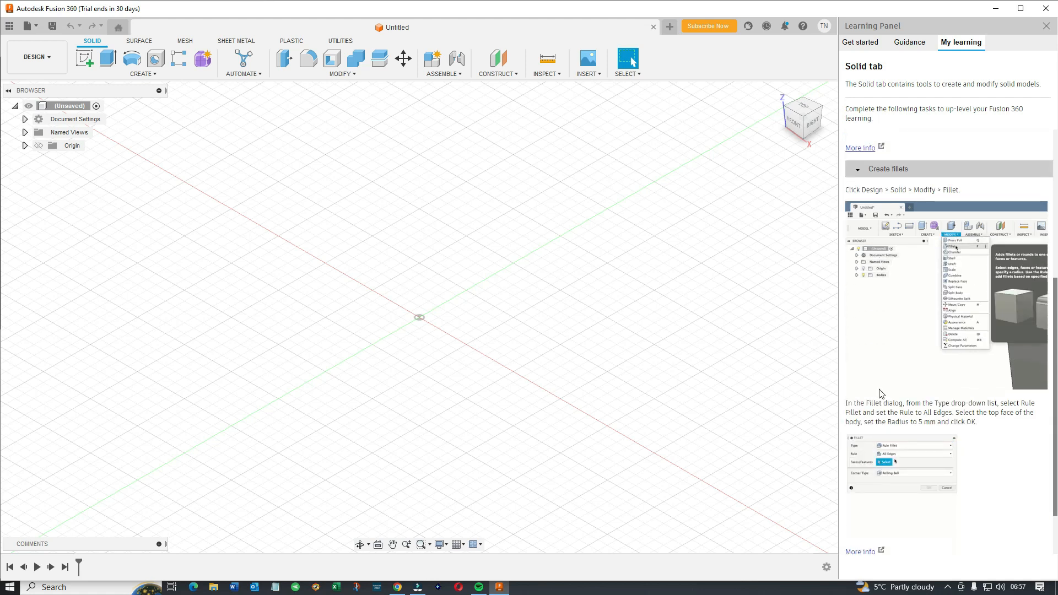
scroll(down, 3)
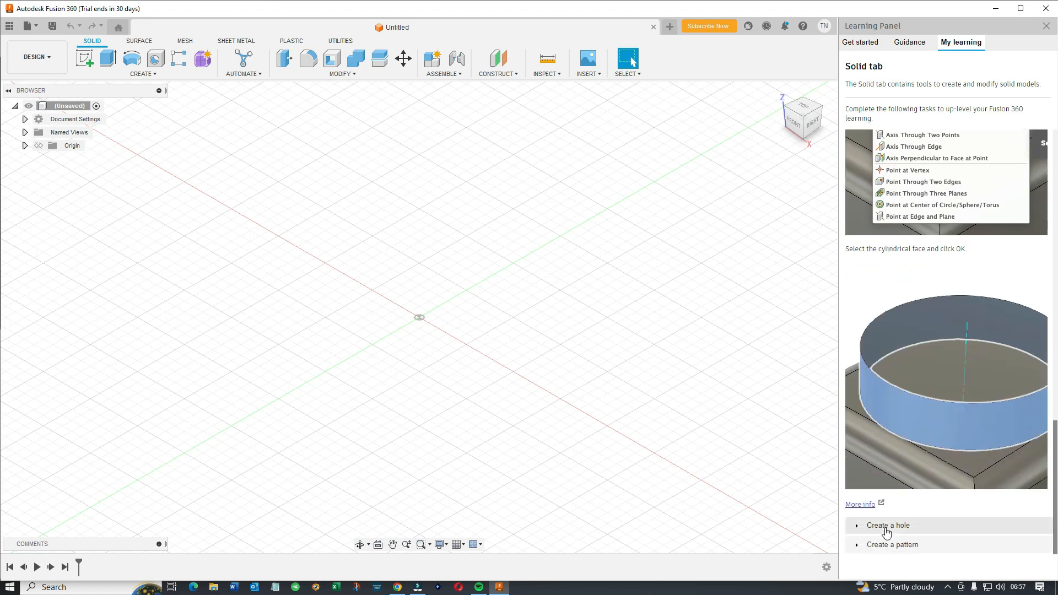
click(888, 525)
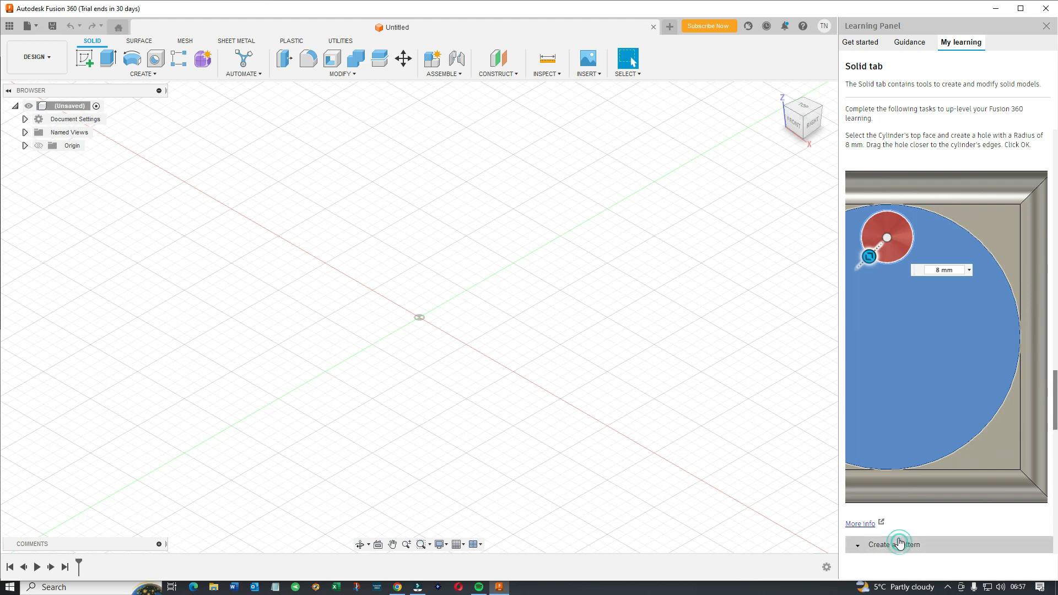
click(894, 544)
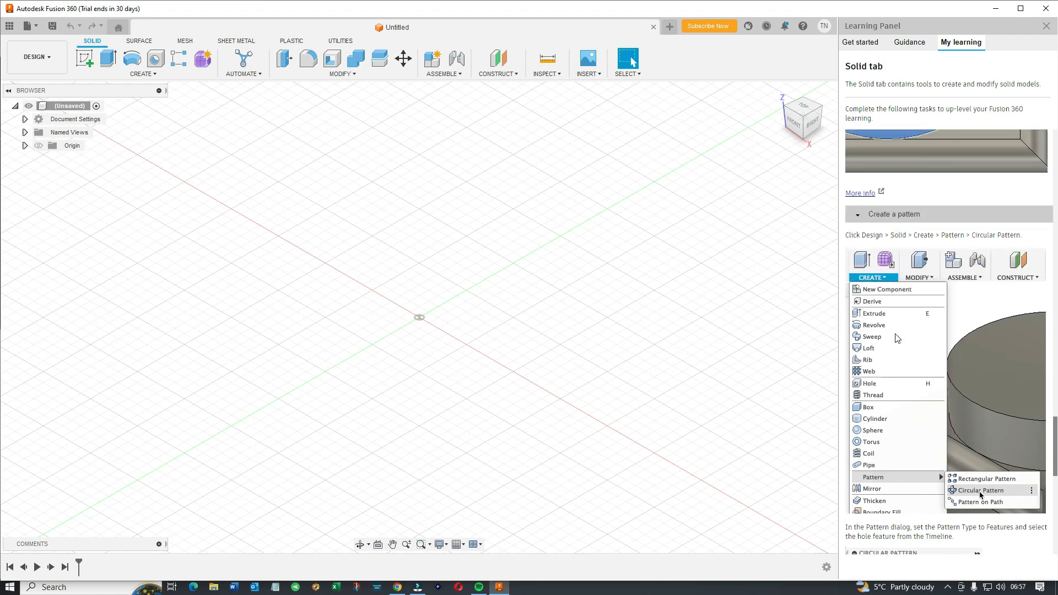
click(860, 42)
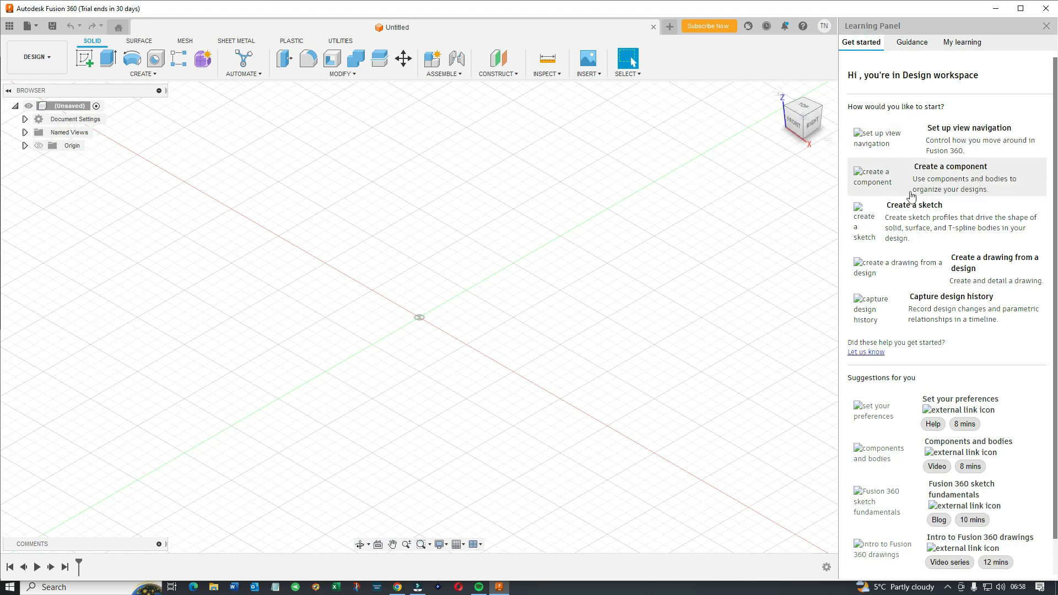
mouse_move(916, 358)
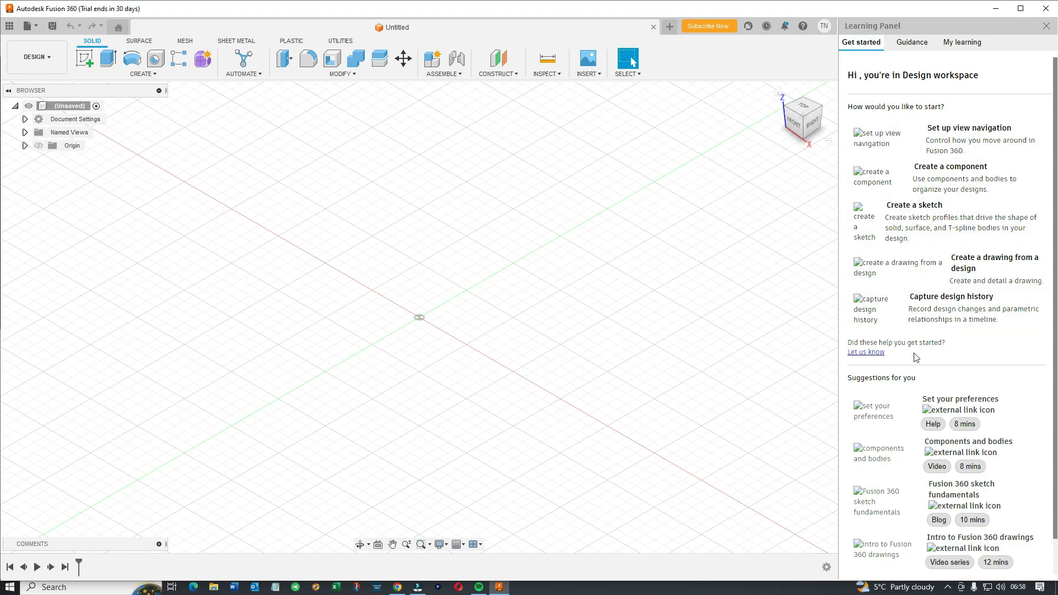
mouse_move(954, 314)
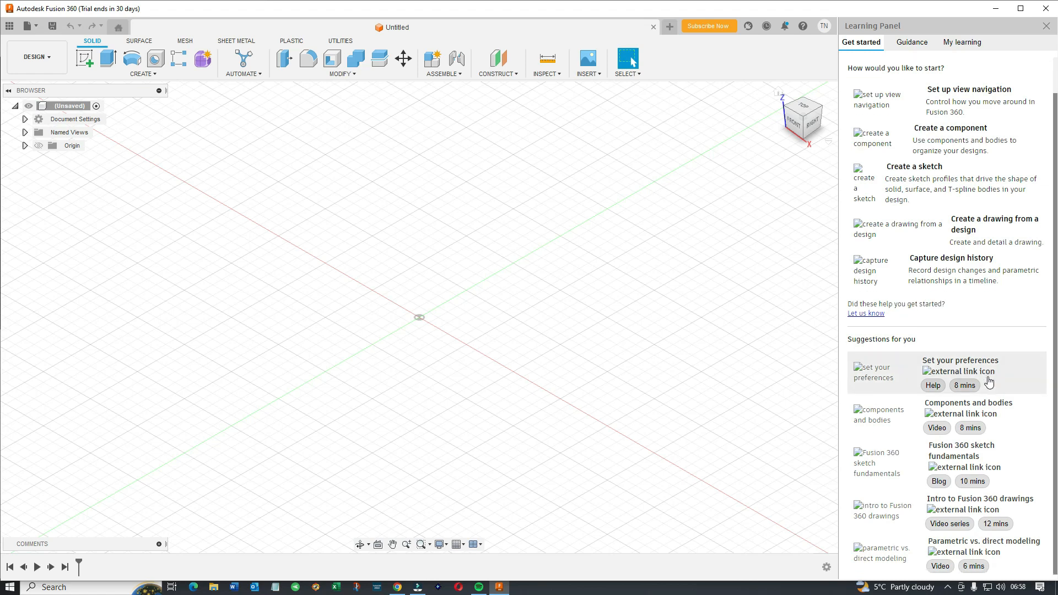
mouse_move(994, 382)
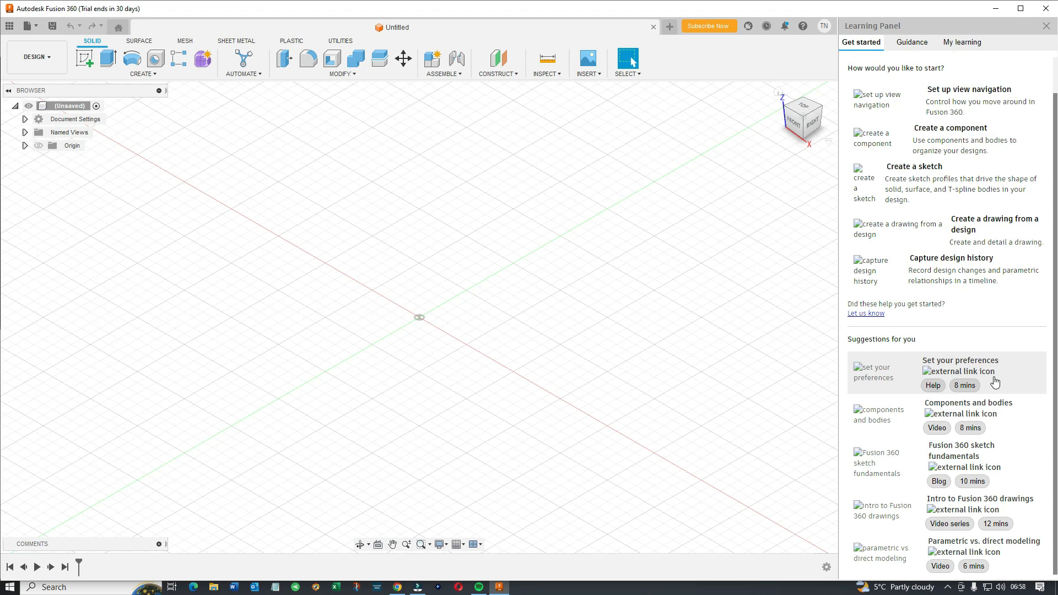
mouse_move(1027, 444)
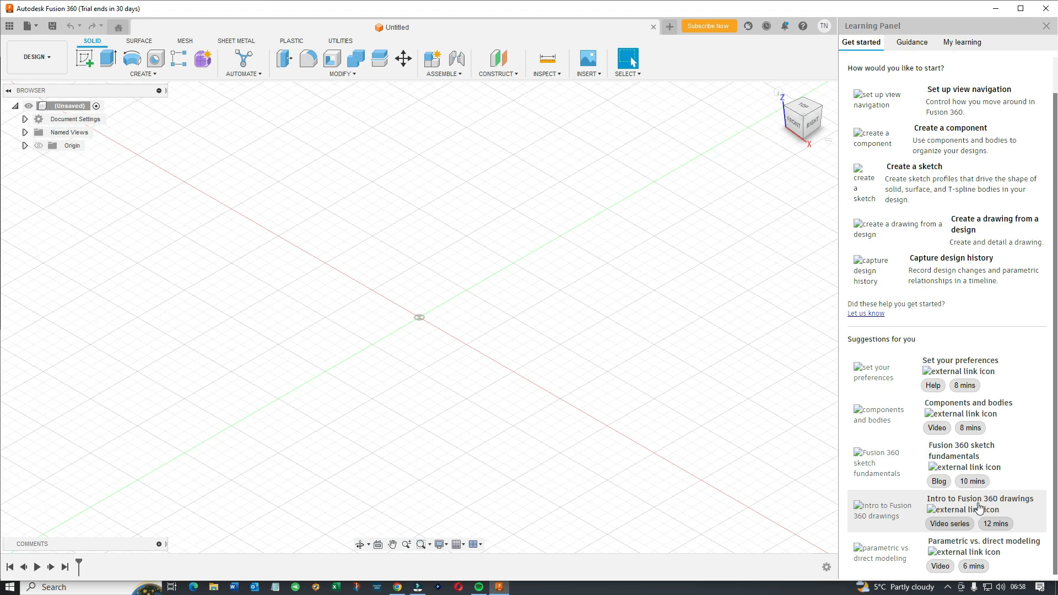
mouse_move(975, 484)
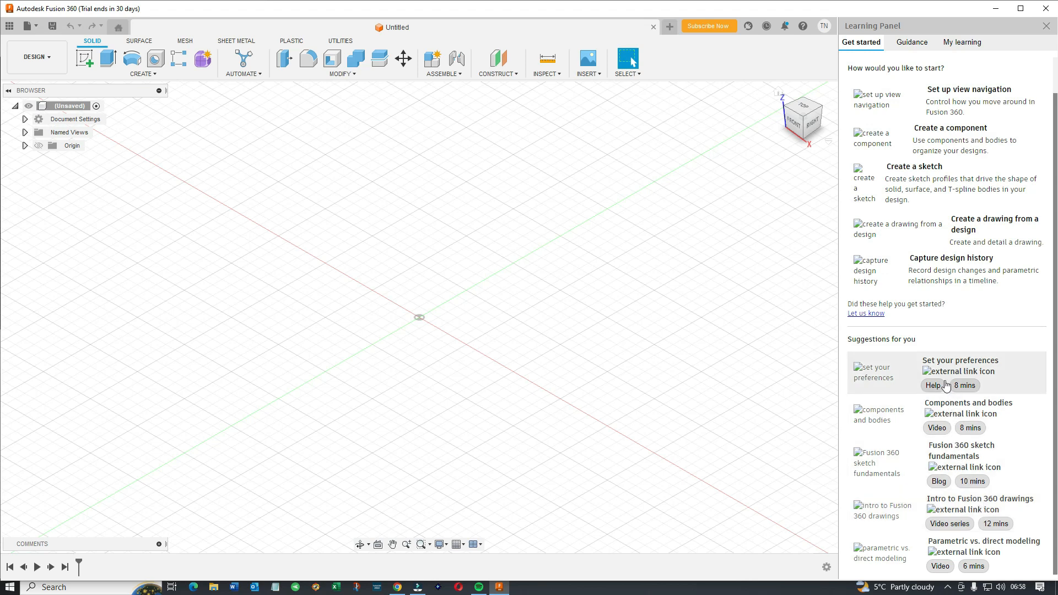
mouse_move(1019, 428)
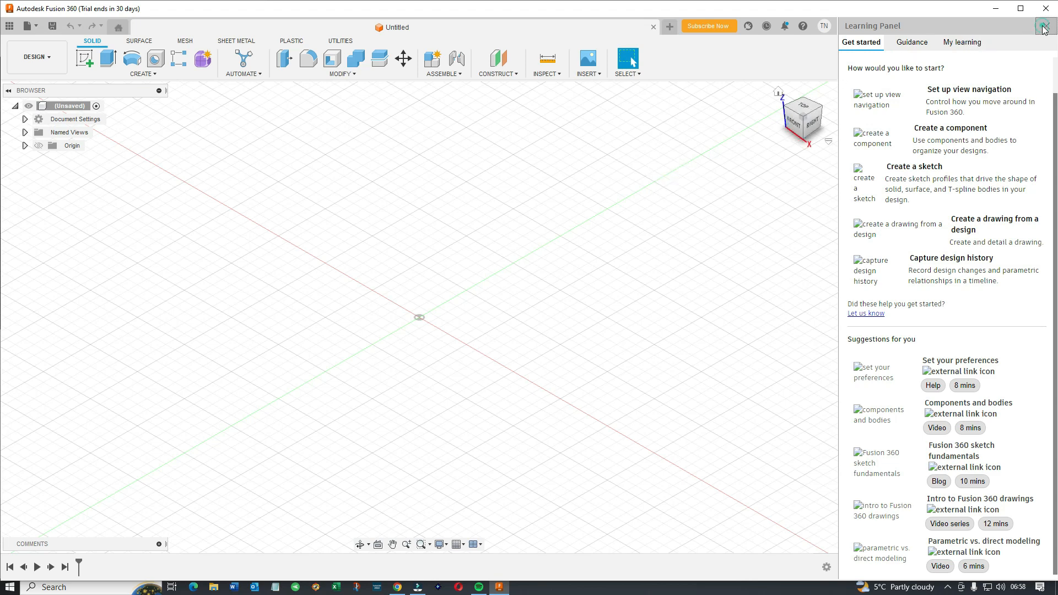
Close the Learning Panel, leaving the Fusion 360 download page in Chrome
click(1043, 30)
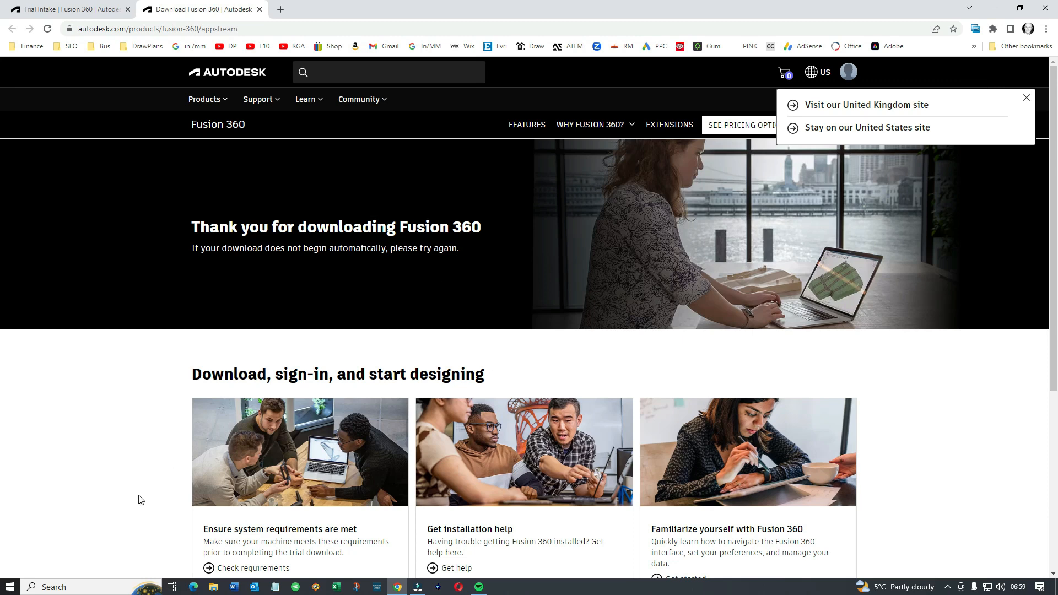
In Settings > Apps & features, uninstall Autodesk Fusion 360 and confirm removal
click(8, 586)
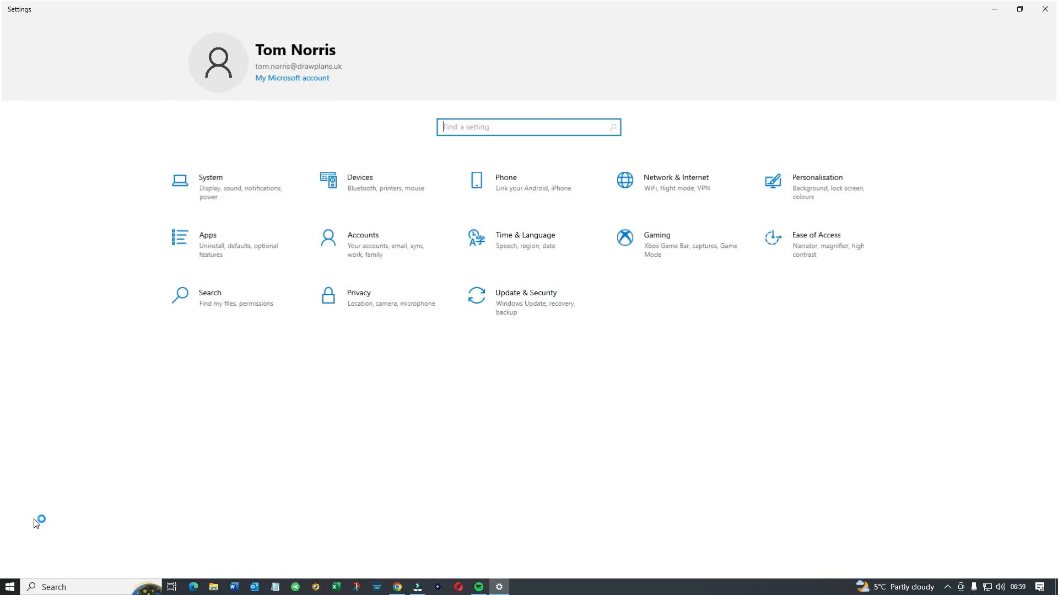
click(208, 243)
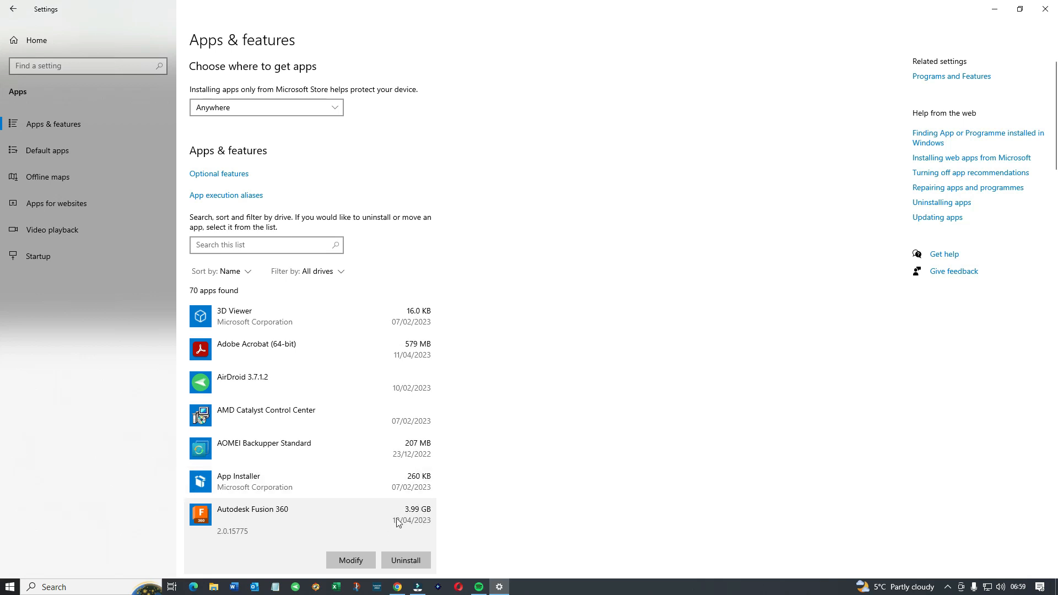
click(406, 560)
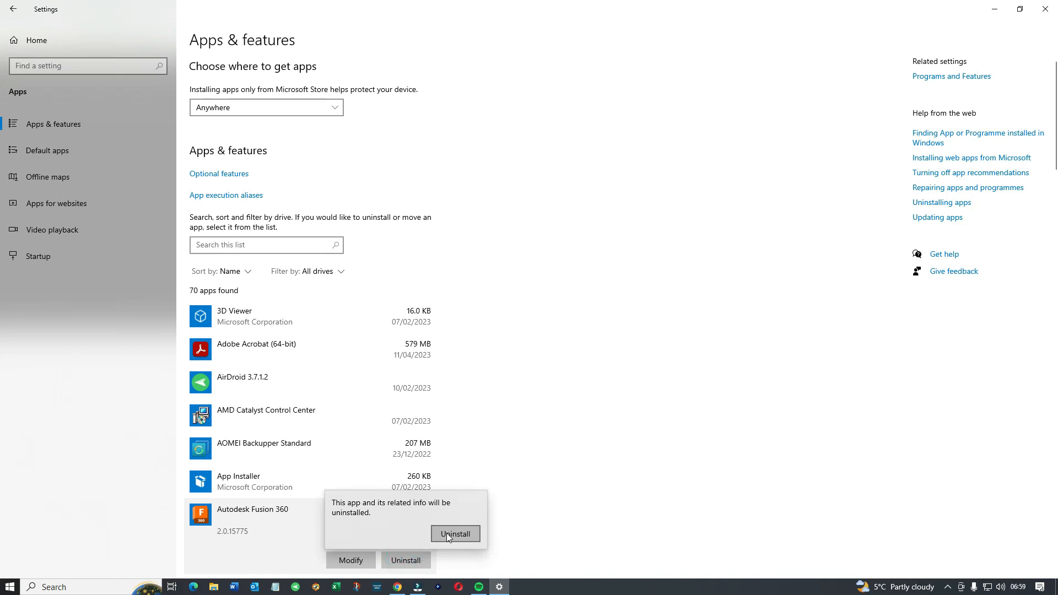
click(455, 534)
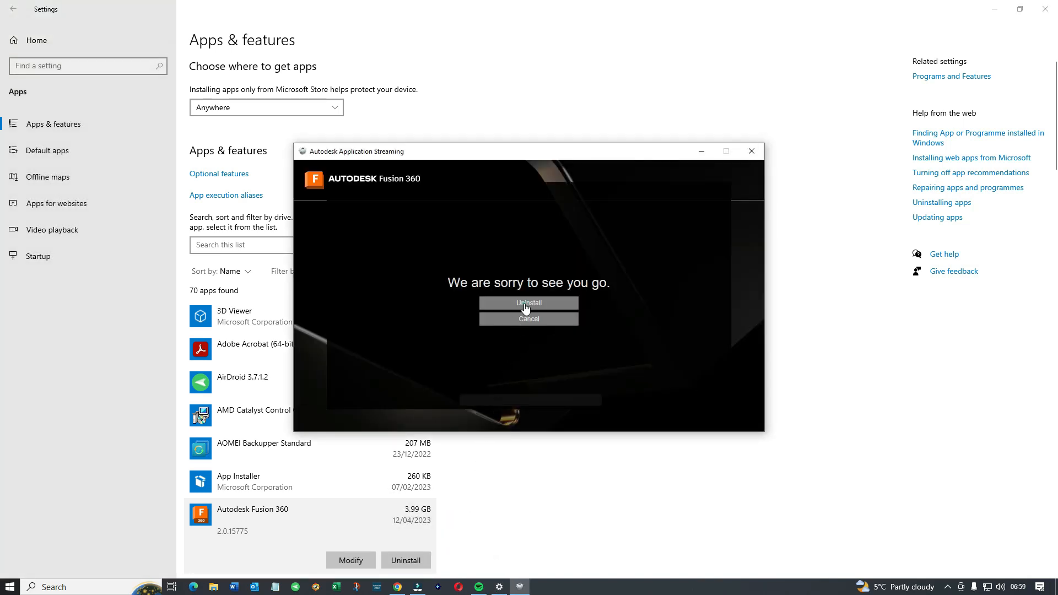
Confirm the uninstall, answer 'Exit and continue with uninstall' in the survey, and close it
click(529, 303)
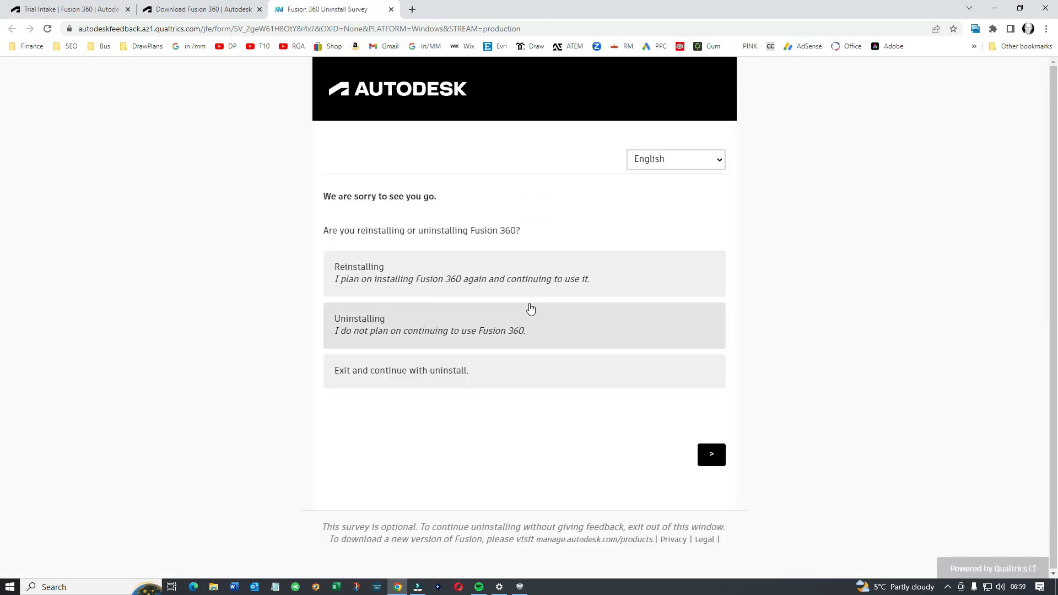
click(710, 454)
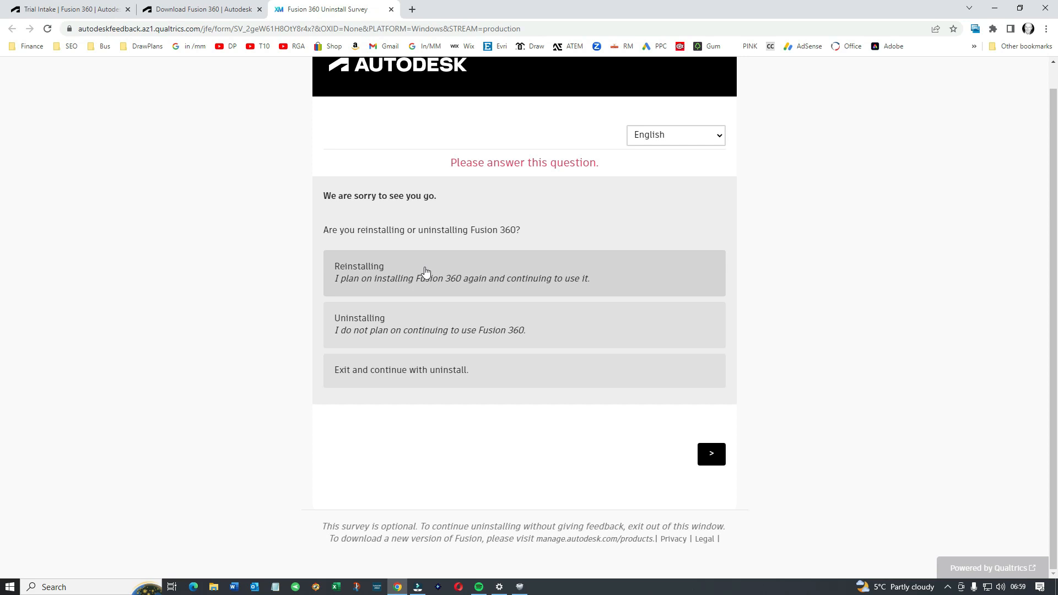
click(435, 327)
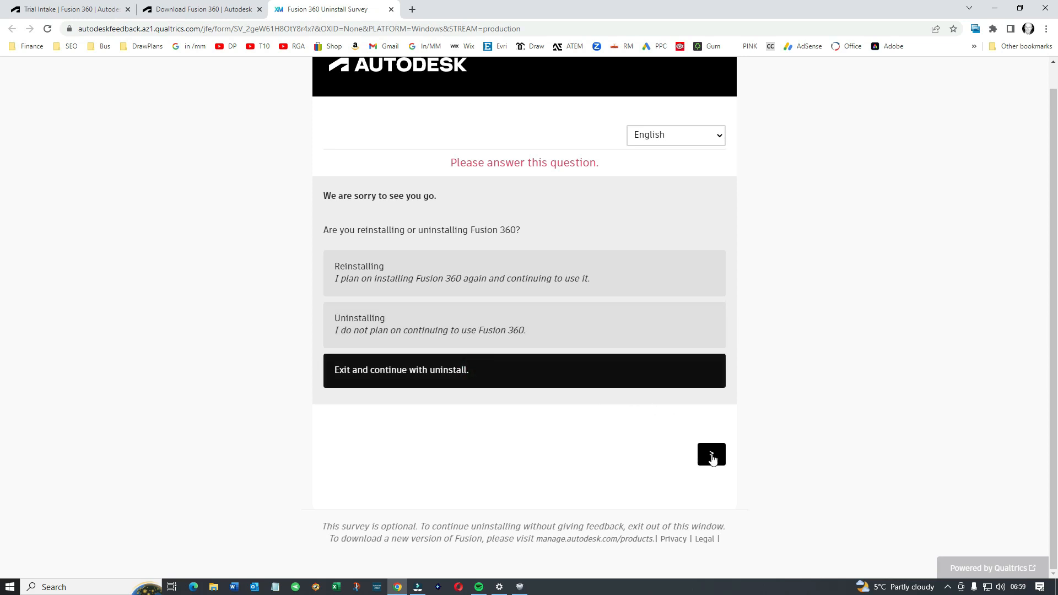
click(710, 454)
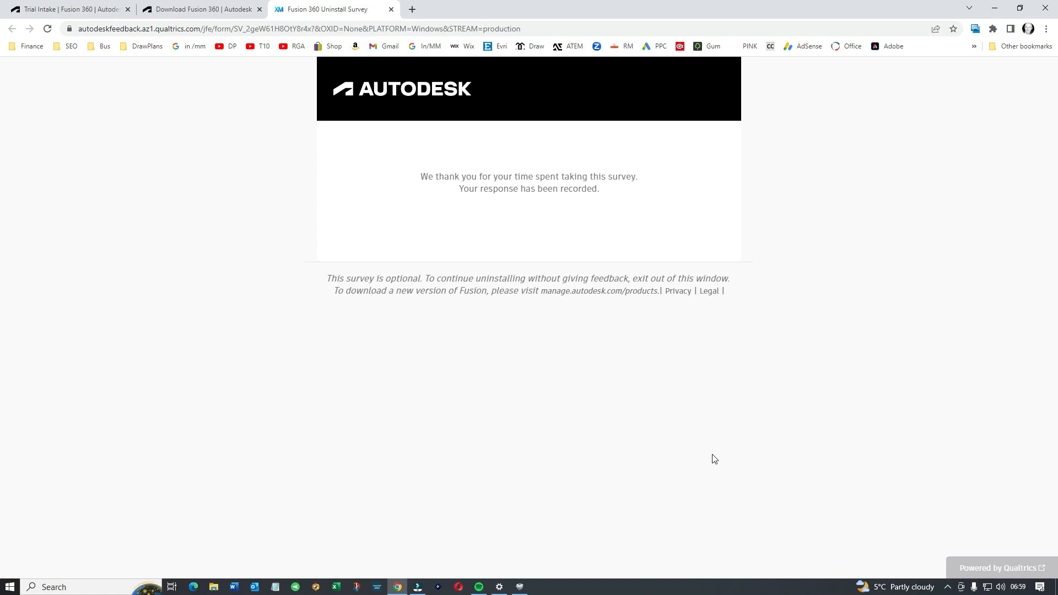
mouse_move(390, 14)
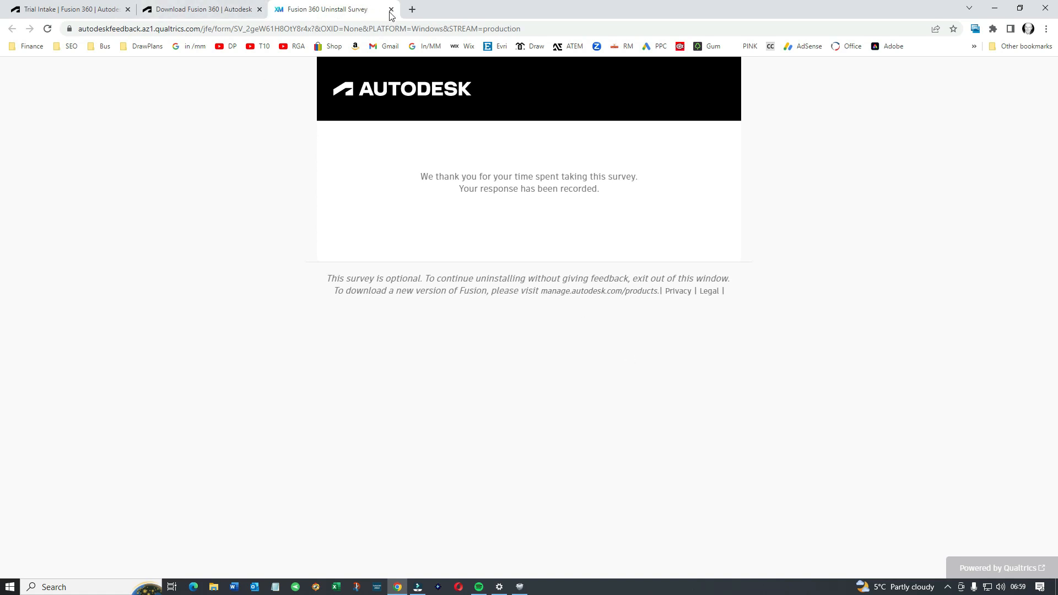
click(390, 9)
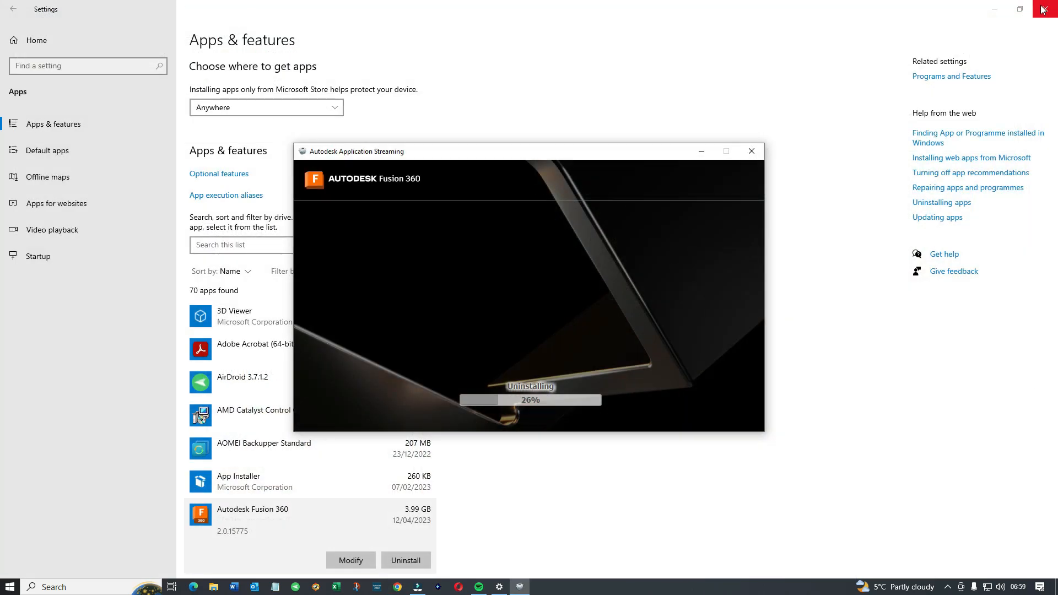
mouse_move(594, 423)
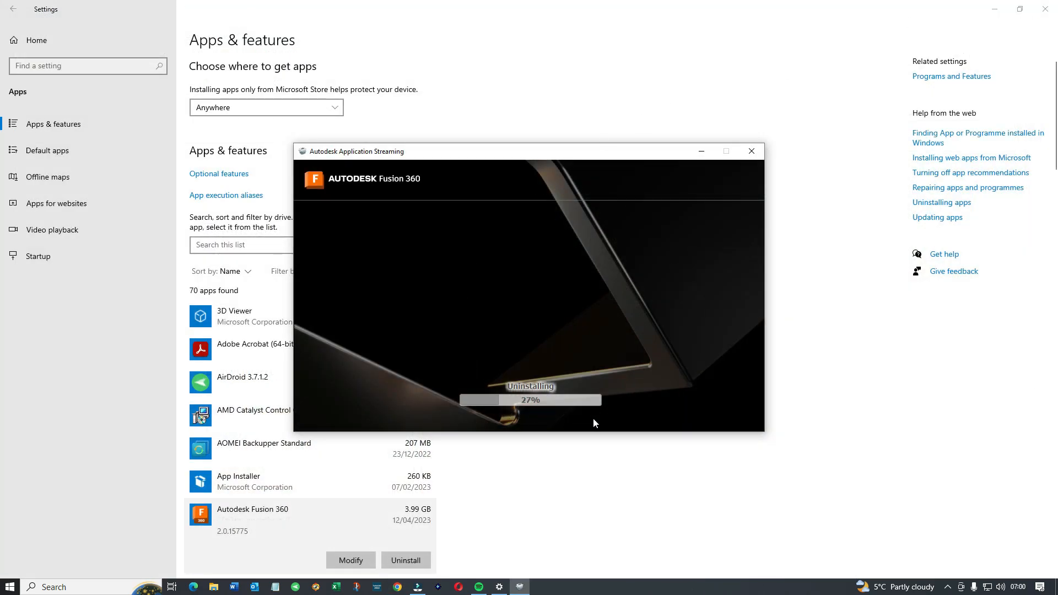
mouse_move(529, 411)
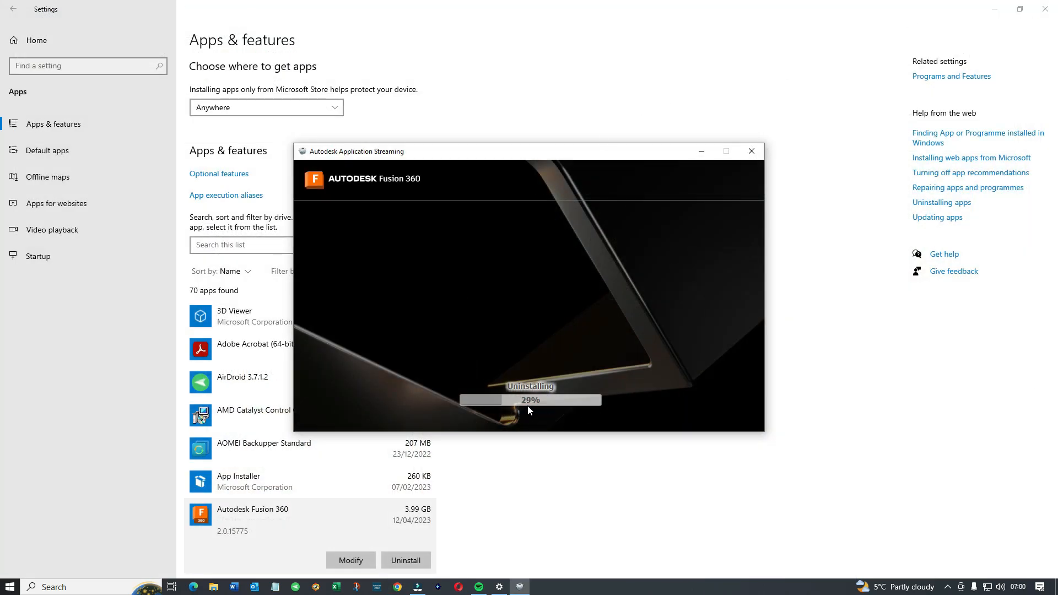